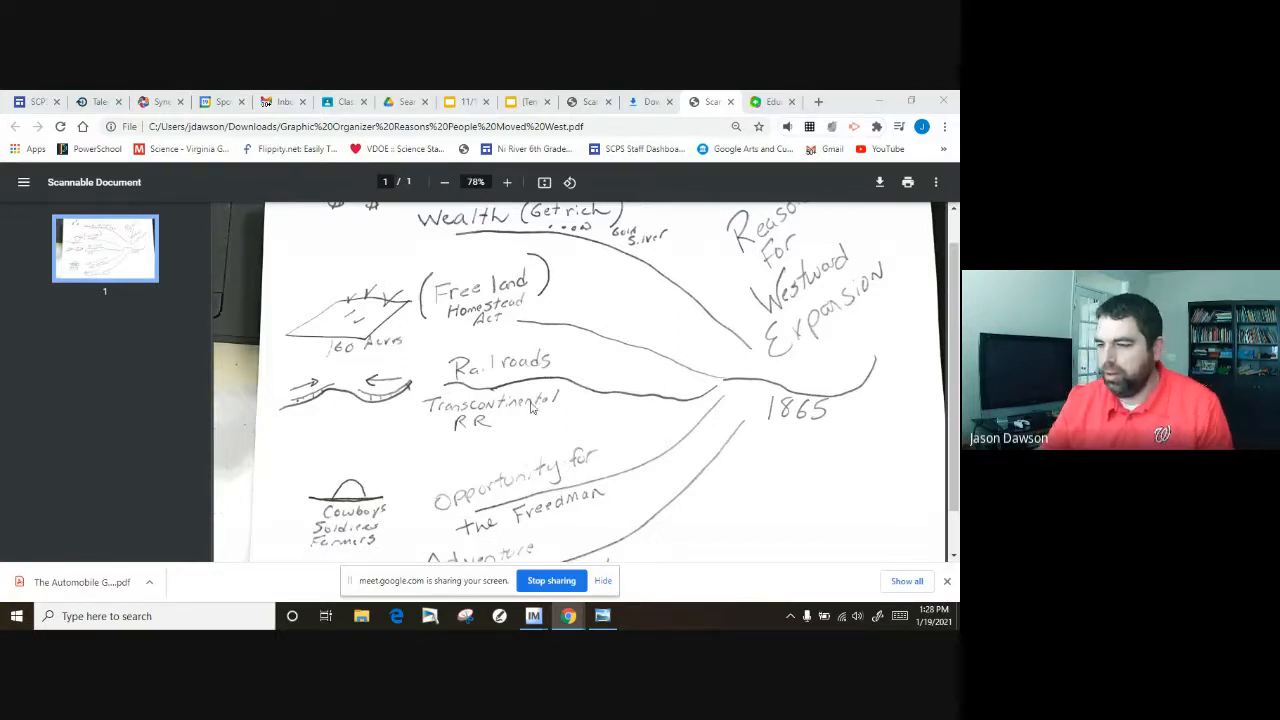
pyautogui.moveTo(680, 360)
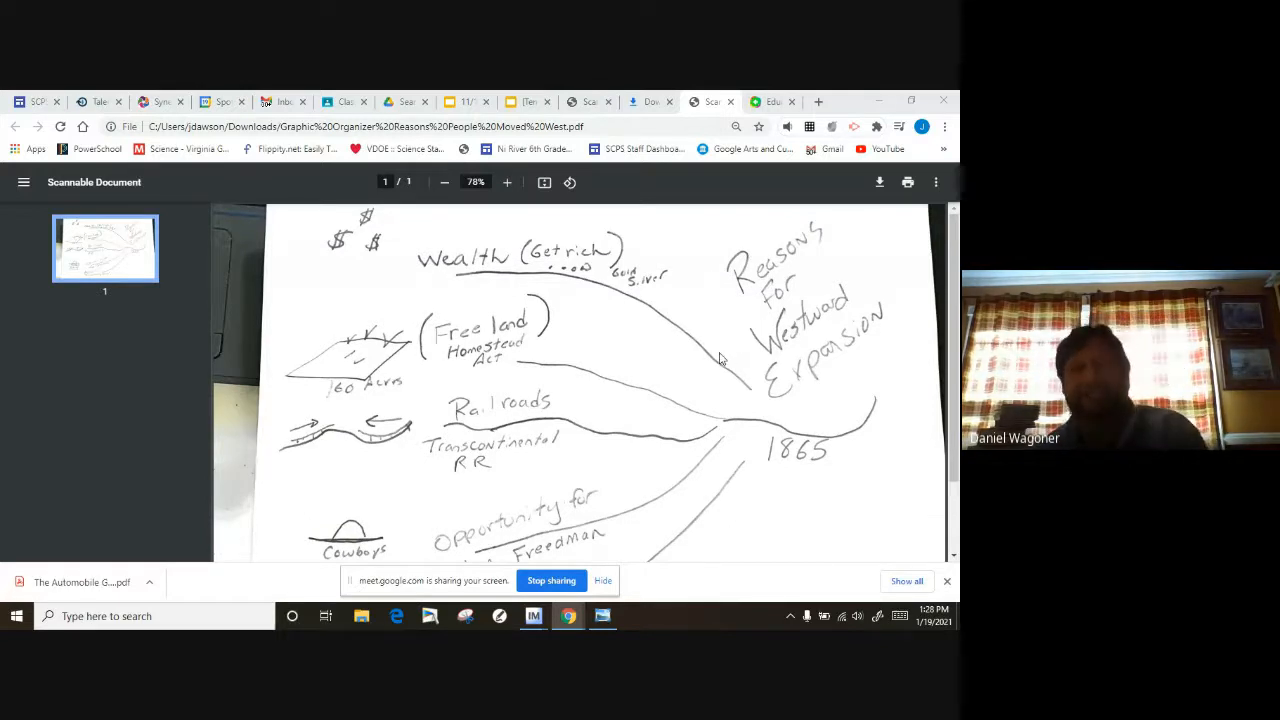
pyautogui.moveTo(520, 394)
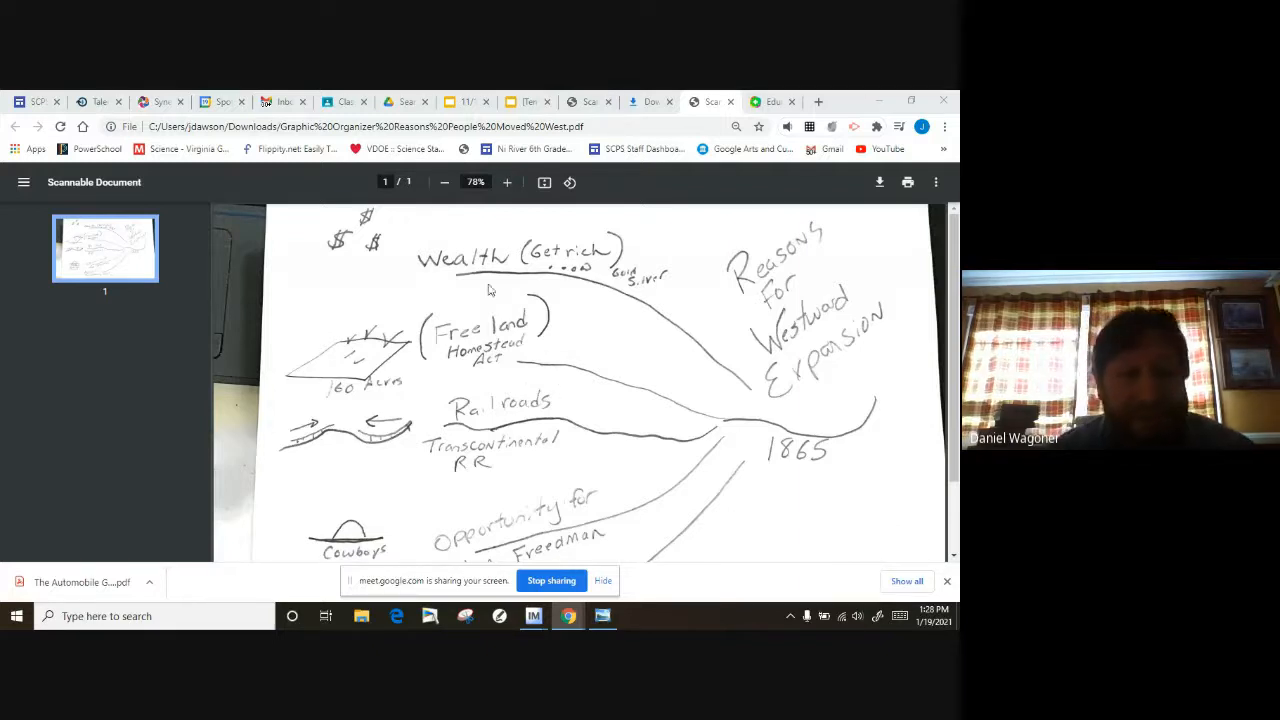
pyautogui.moveTo(675, 432)
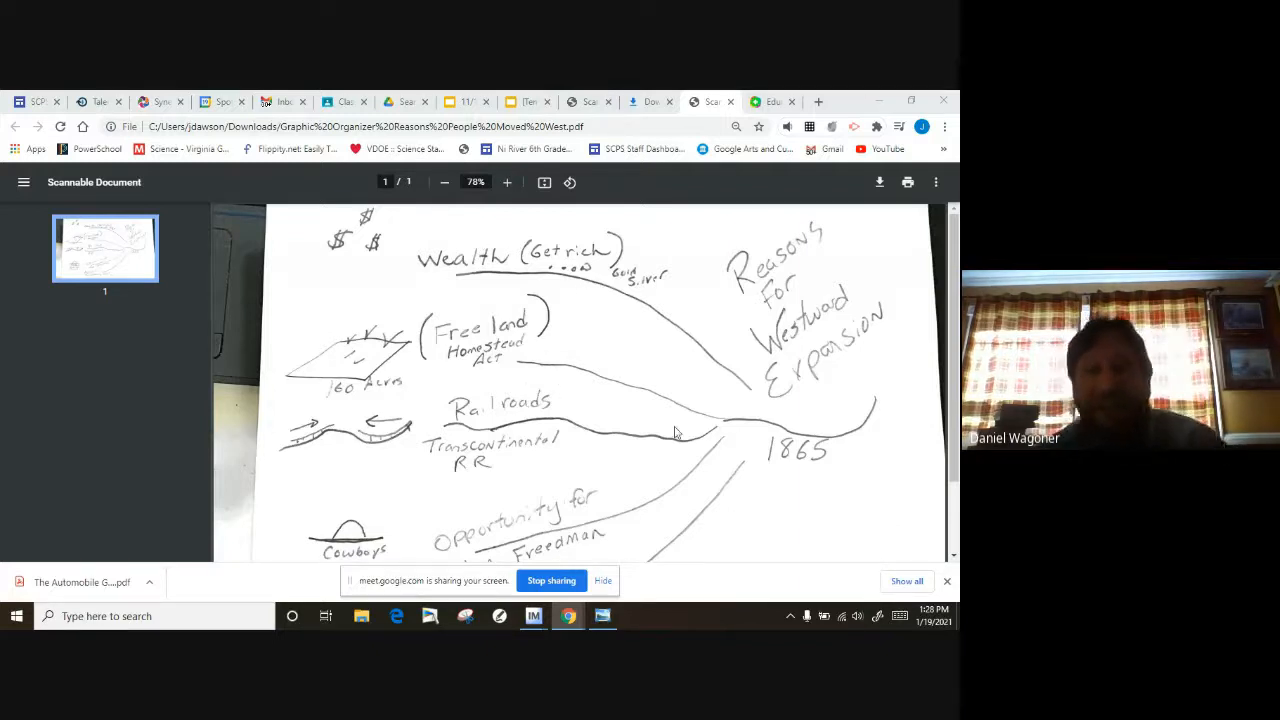
# Open 'Graphic Organizer Impact on Native Americans.png' from Downloads and maximize Windows Photo Viewer
pyautogui.scroll(-3)
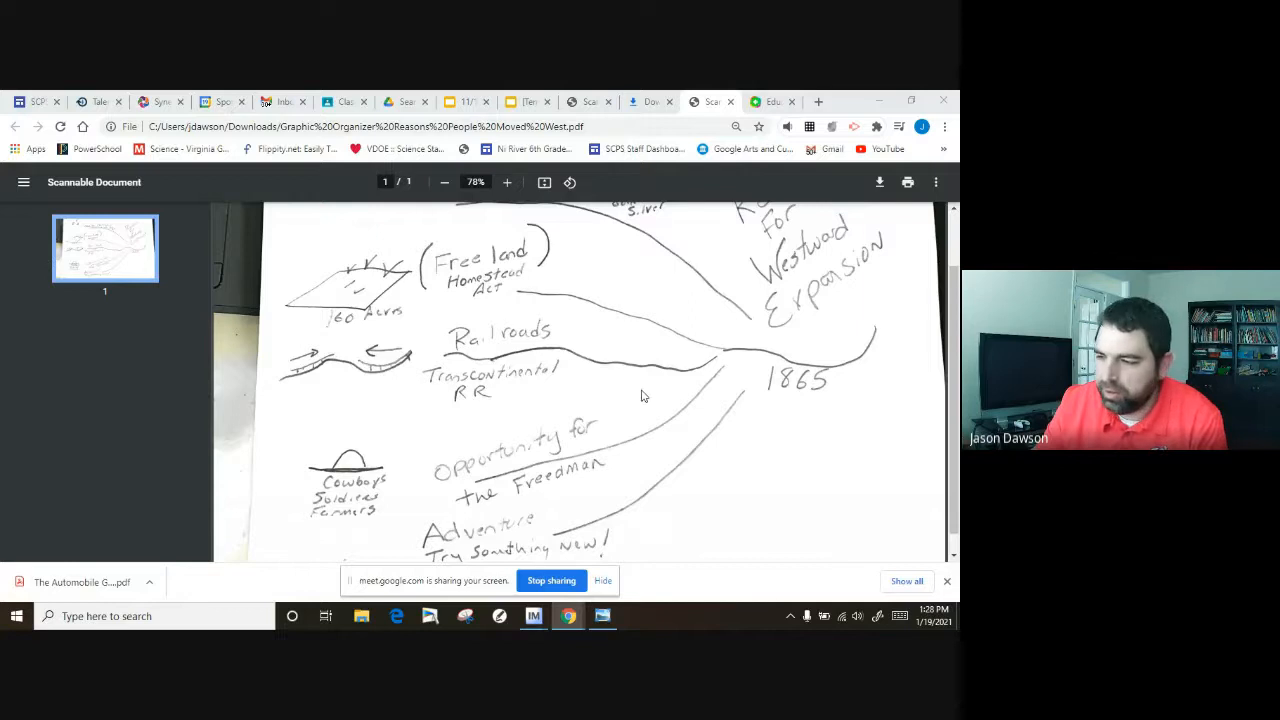
pyautogui.moveTo(610, 390)
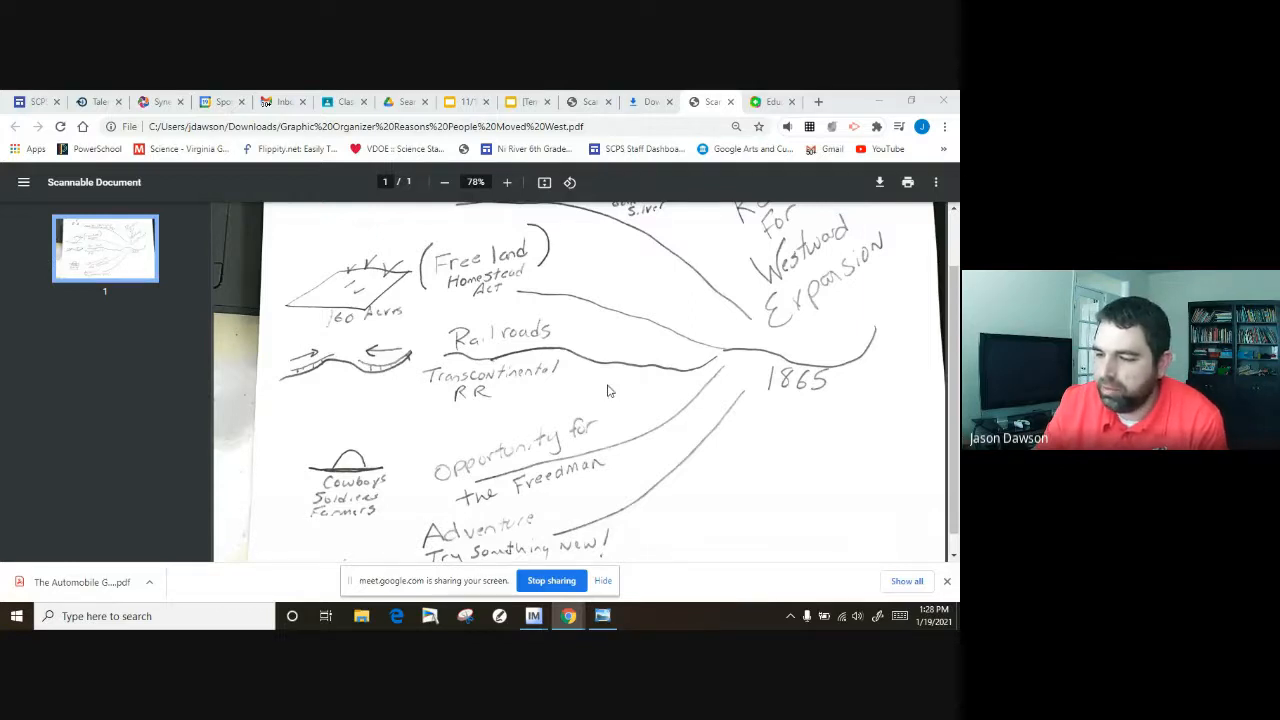
pyautogui.moveTo(603, 395)
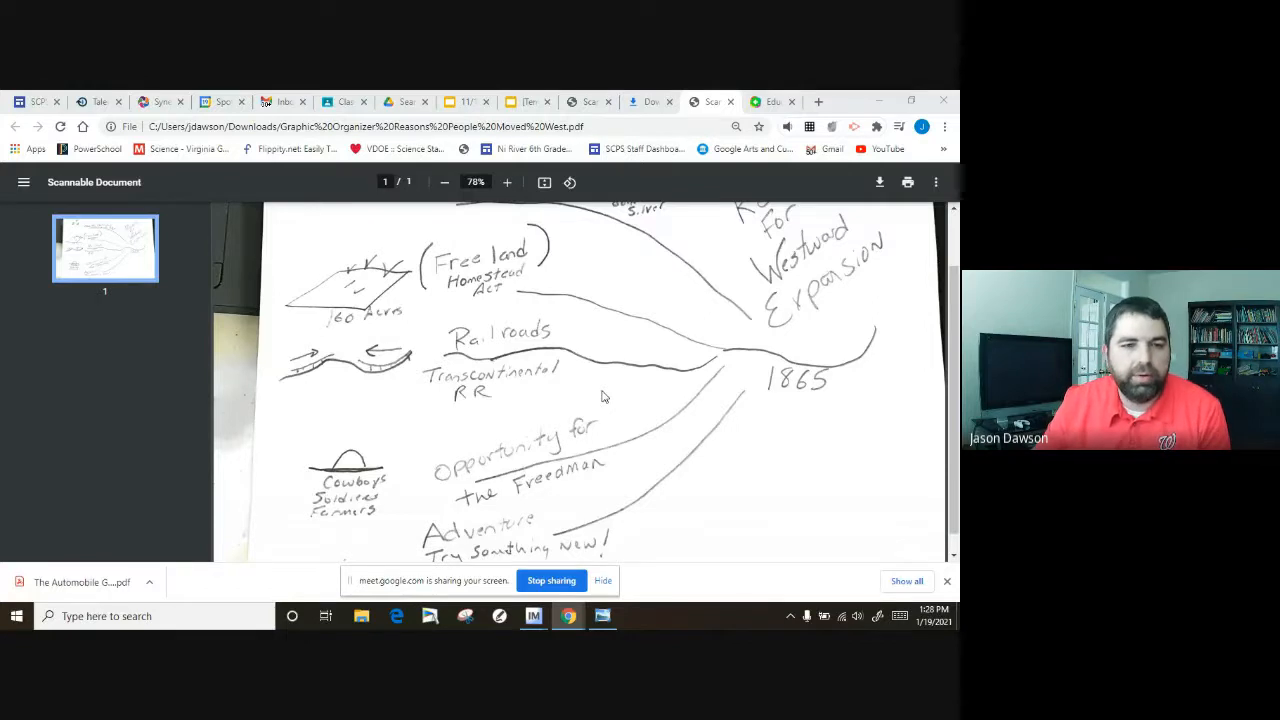
pyautogui.moveTo(557, 403)
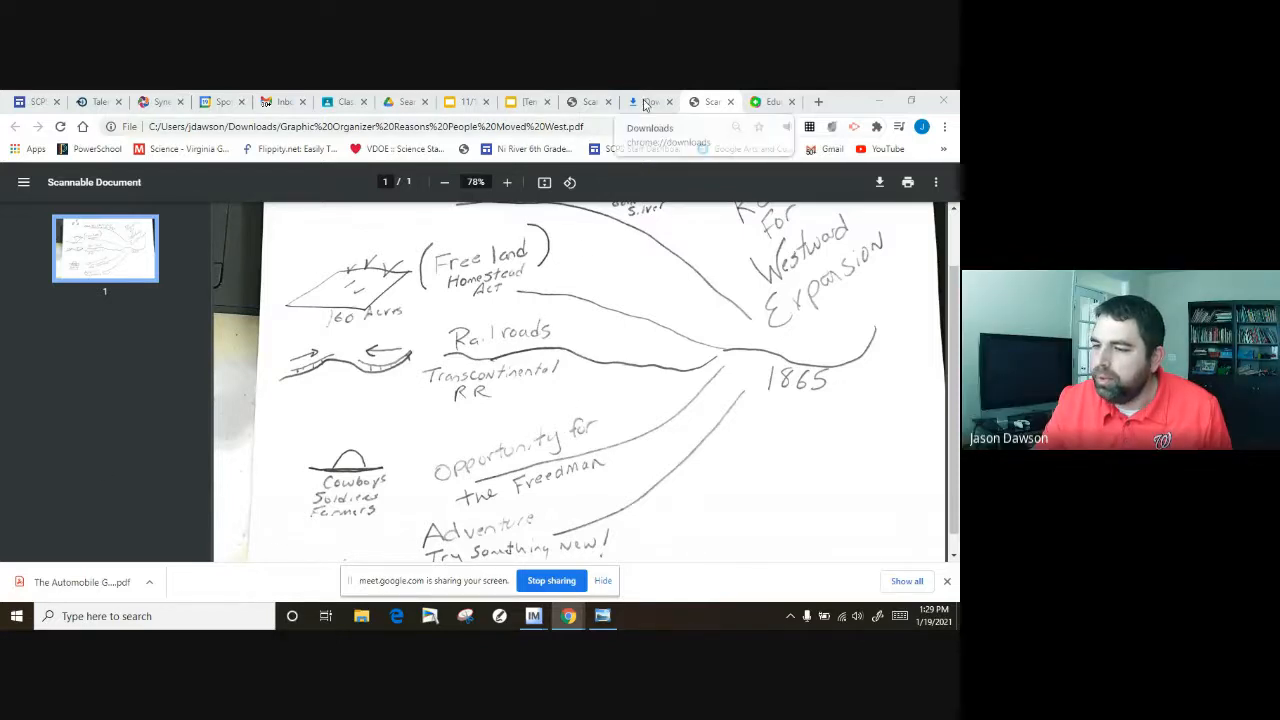
pyautogui.click(650, 101)
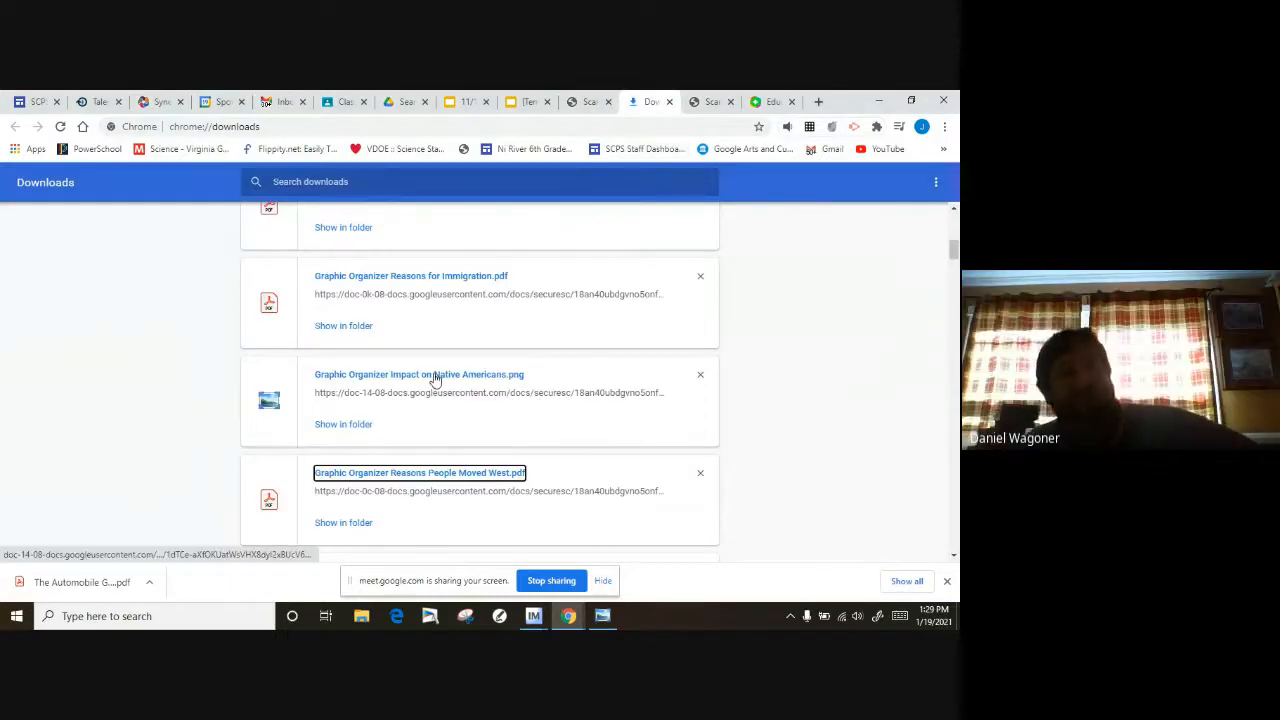
pyautogui.click(419, 374)
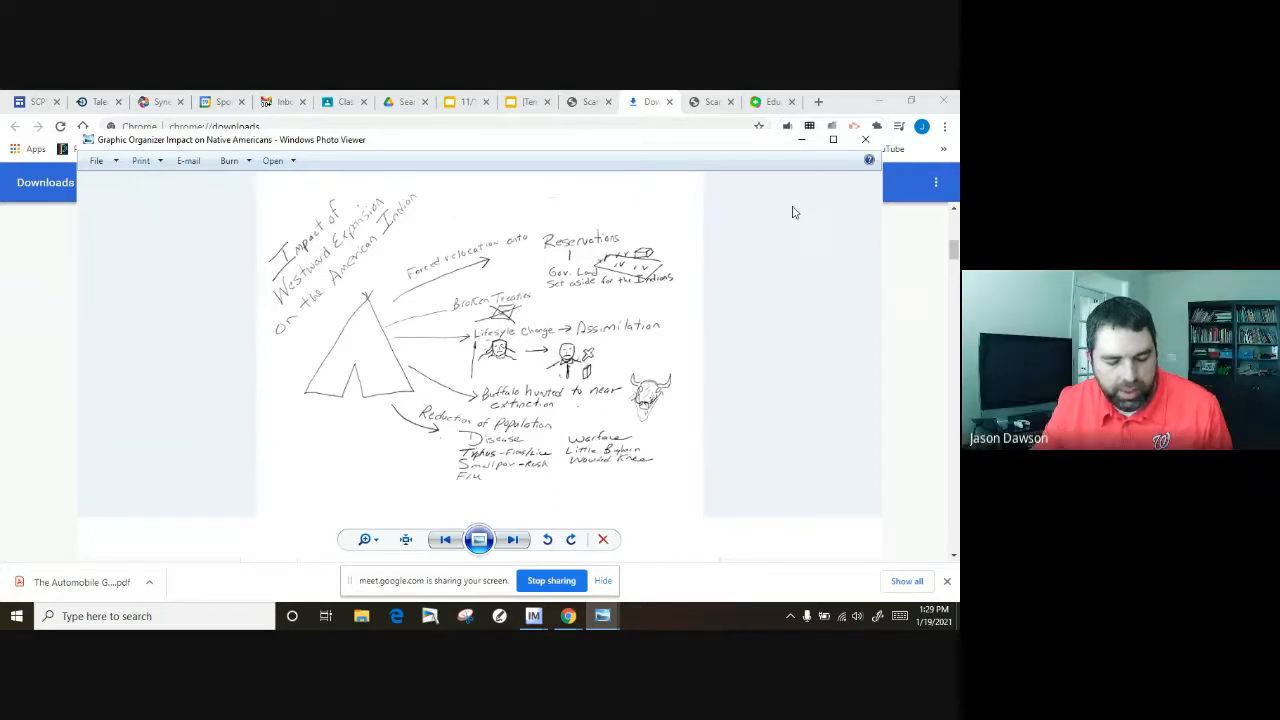
pyautogui.moveTo(708, 263)
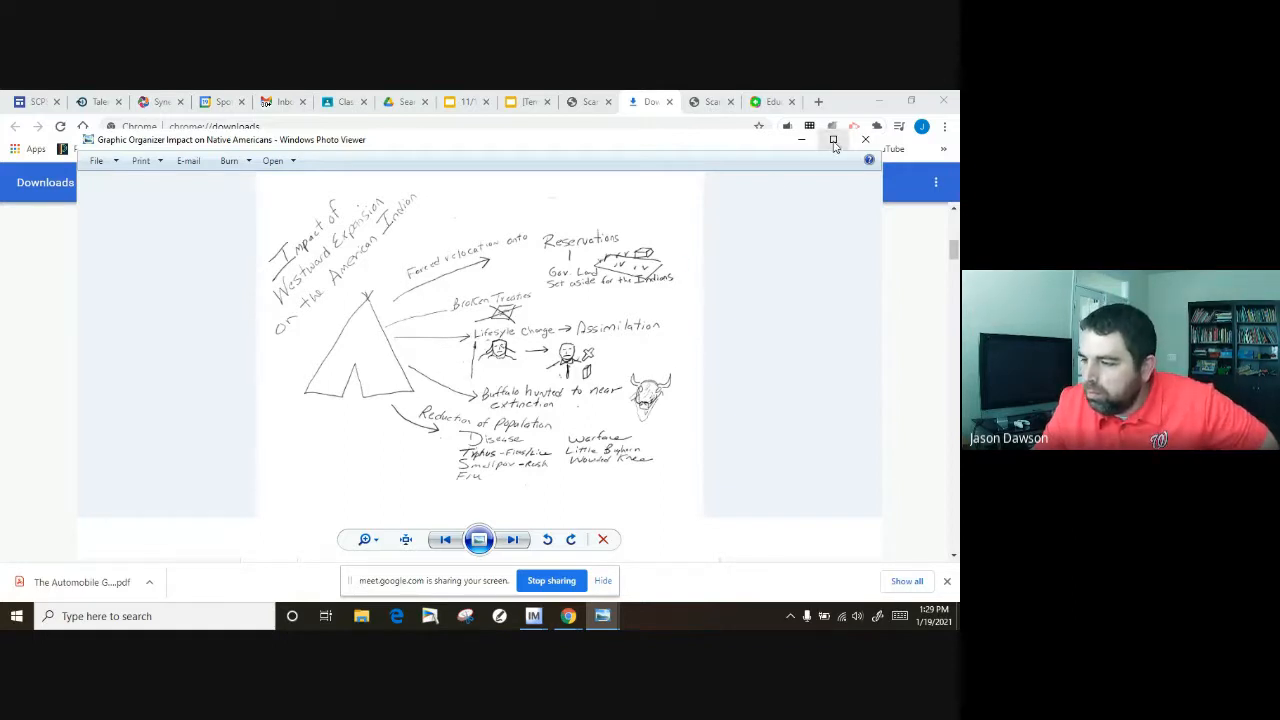
pyautogui.click(832, 139)
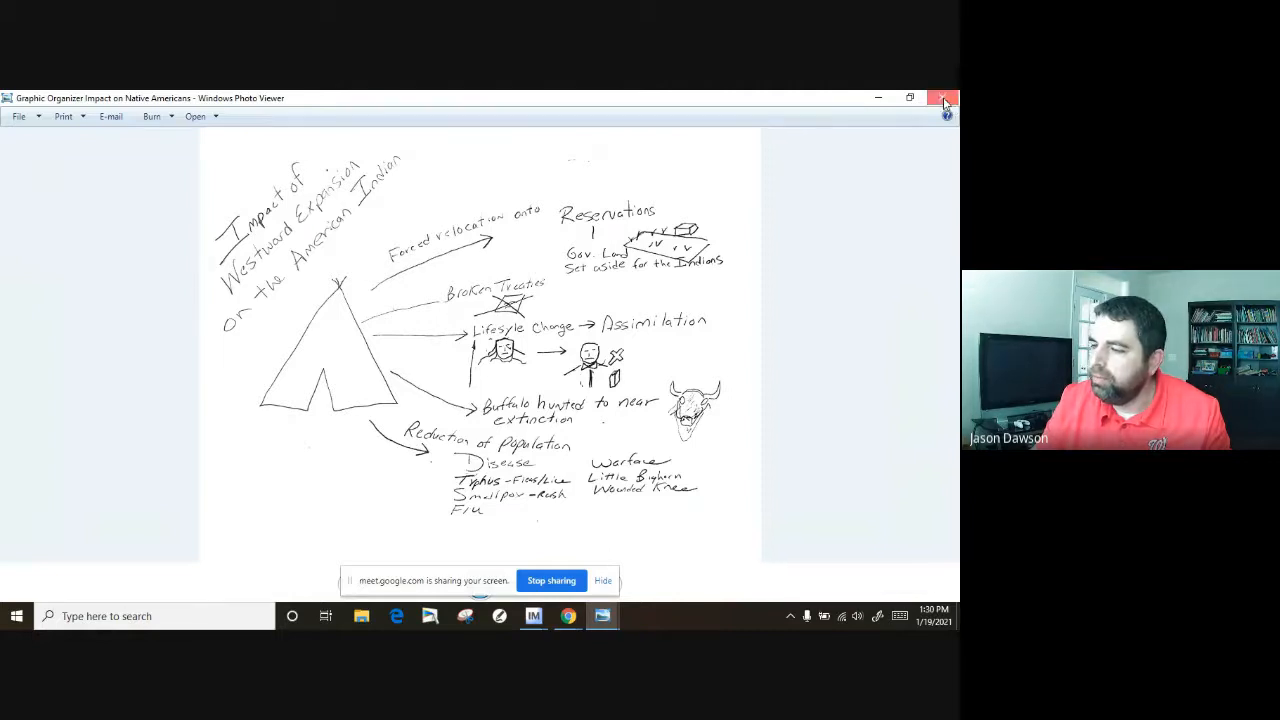
# Close Windows Photo Viewer to return to Chrome's downloads list
pyautogui.click(941, 98)
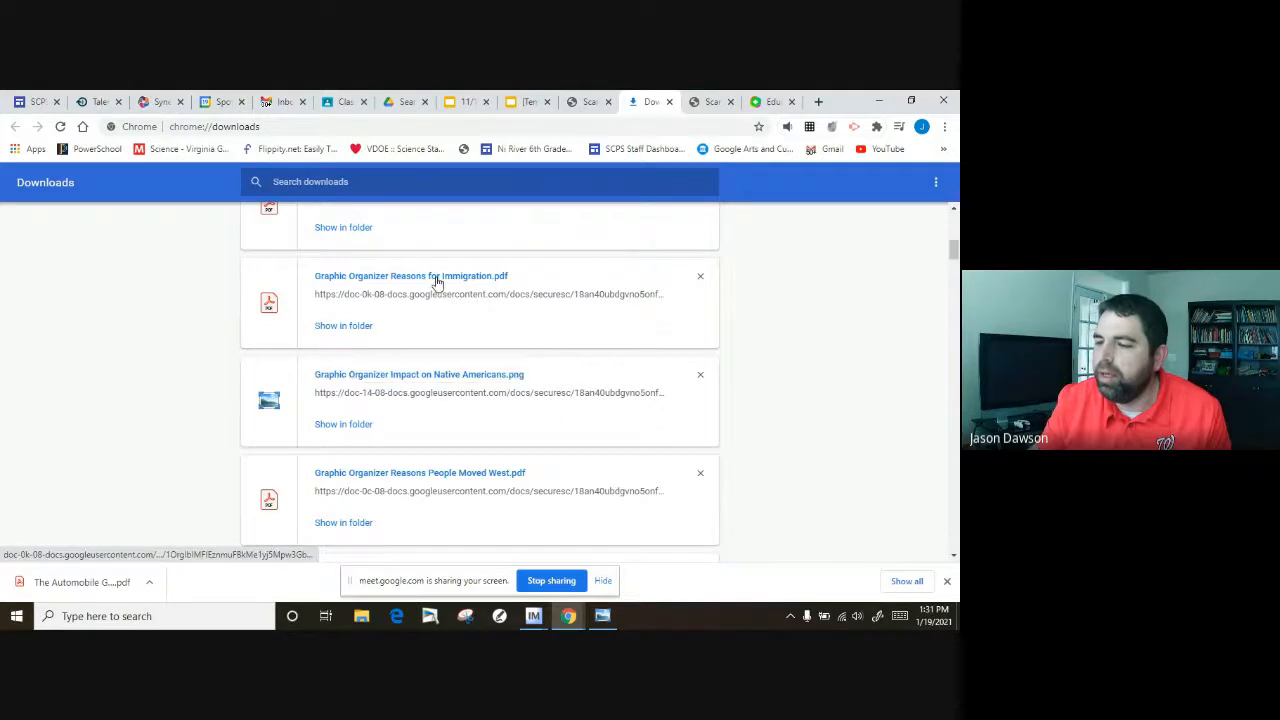
pyautogui.click(410, 276)
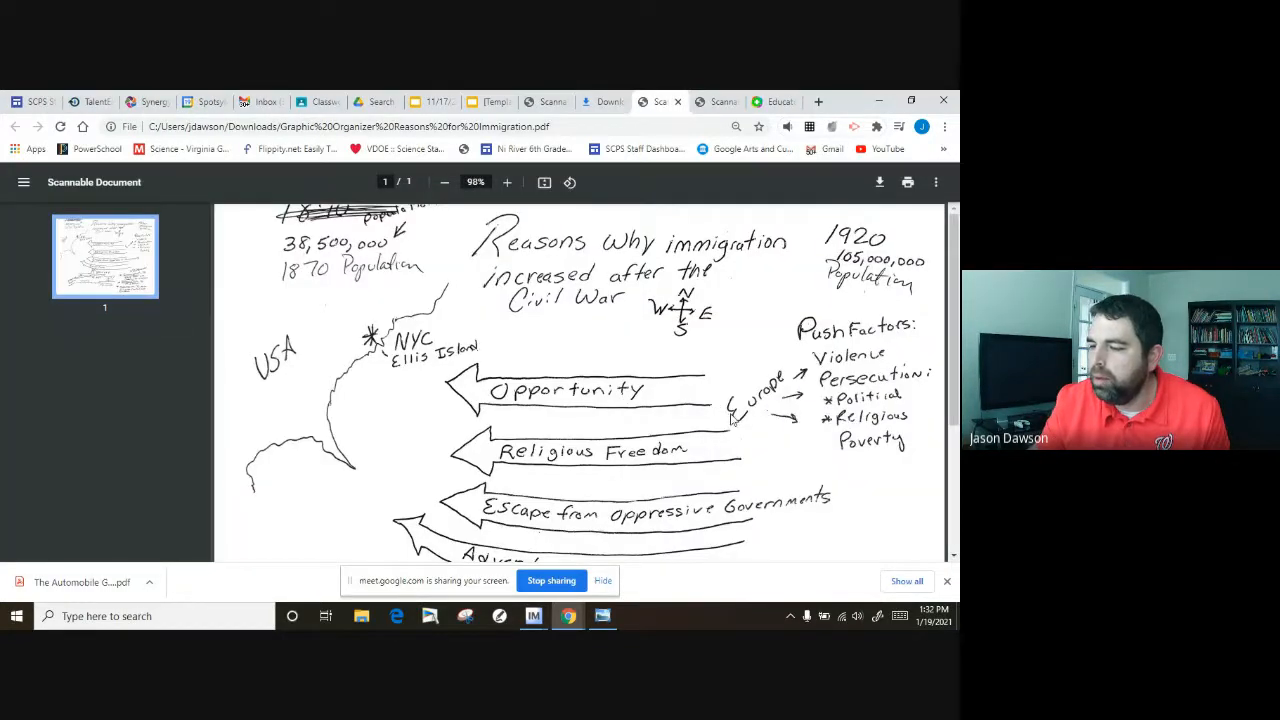
pyautogui.moveTo(800, 422)
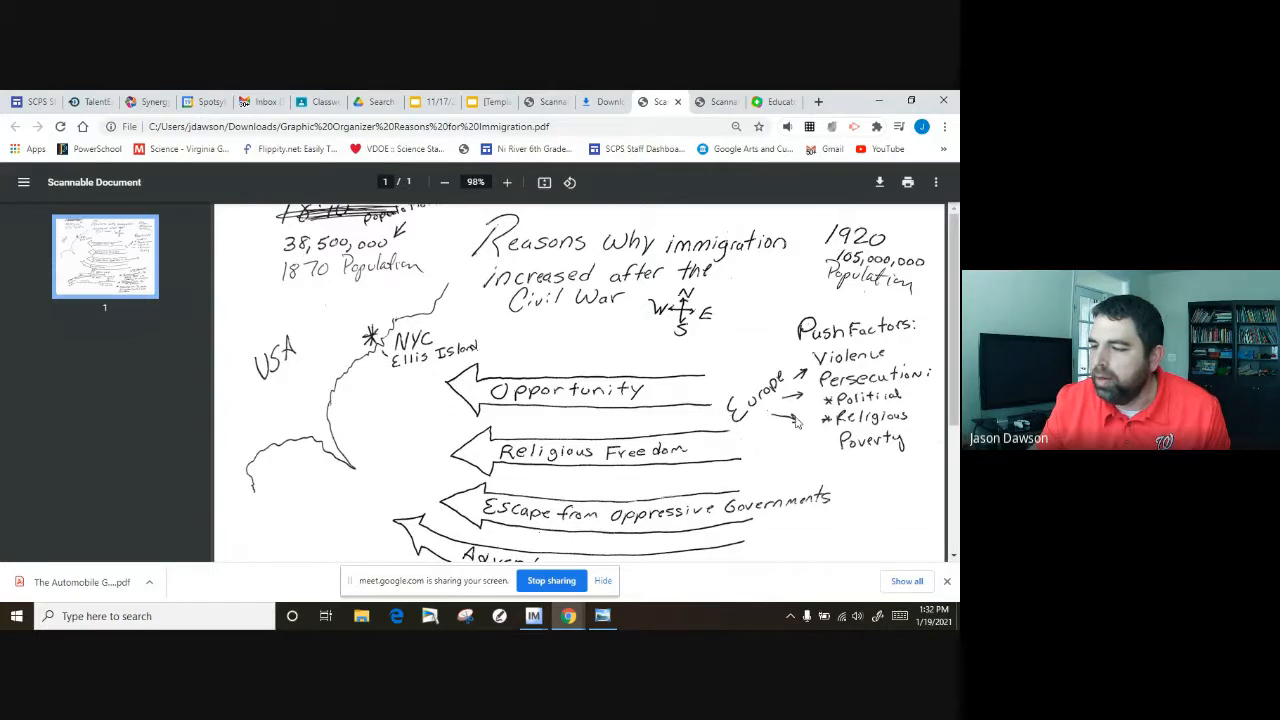
pyautogui.scroll(-3)
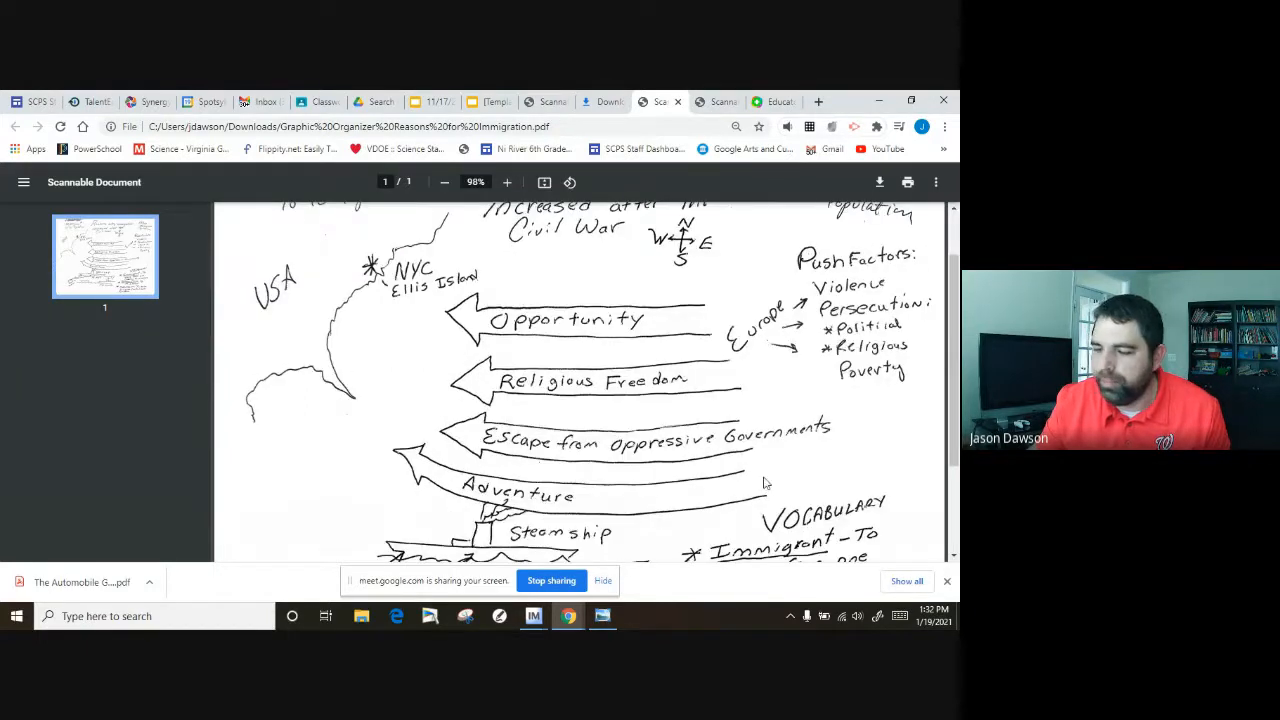
pyautogui.moveTo(603, 328)
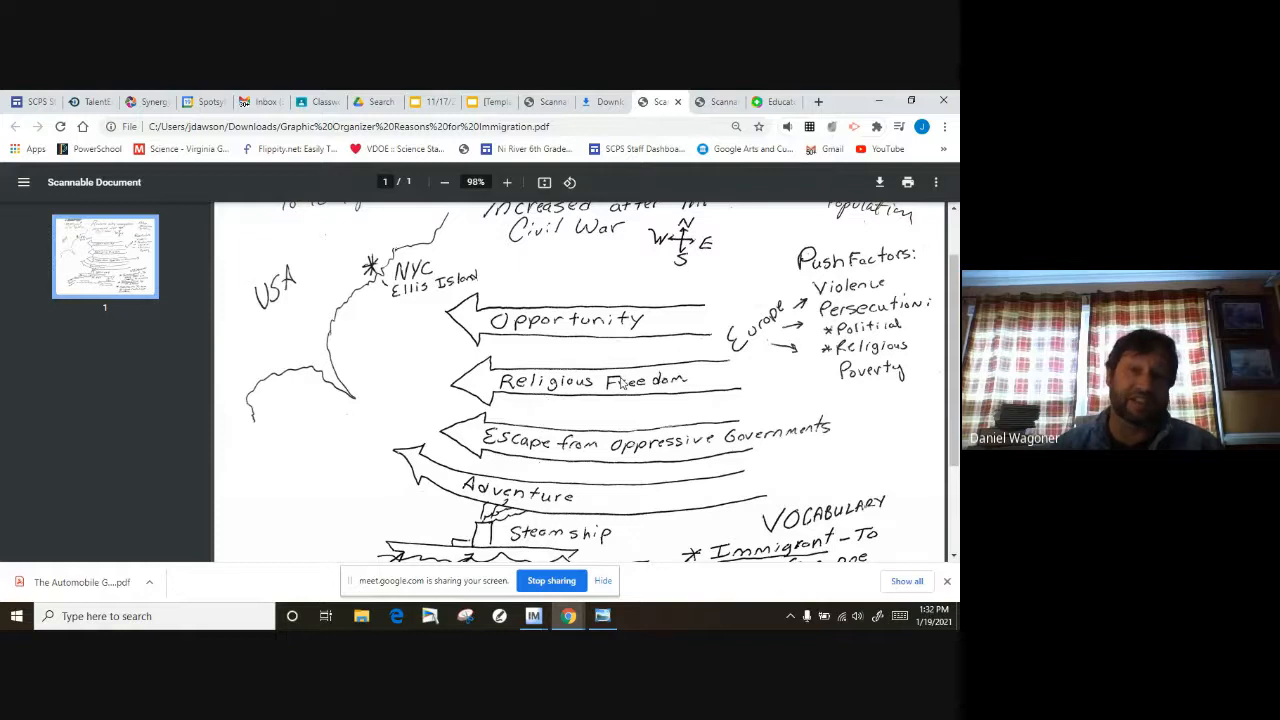
pyautogui.moveTo(778, 446)
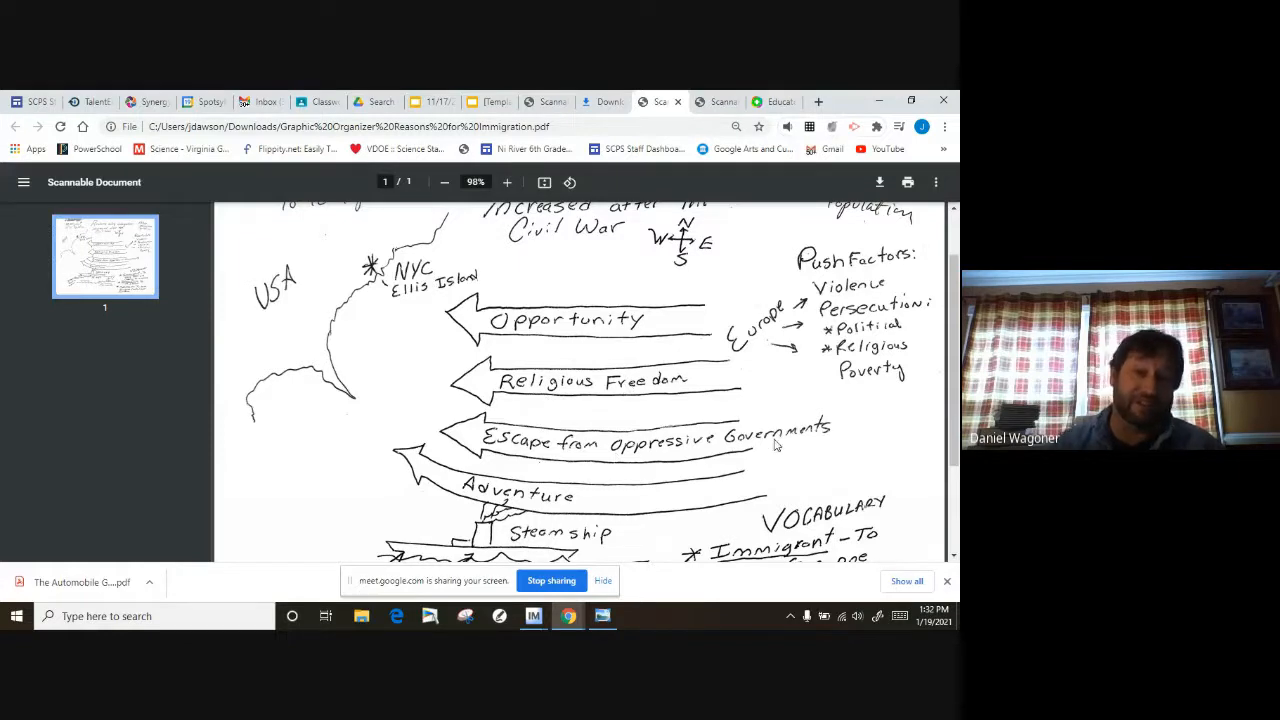
pyautogui.moveTo(762, 469)
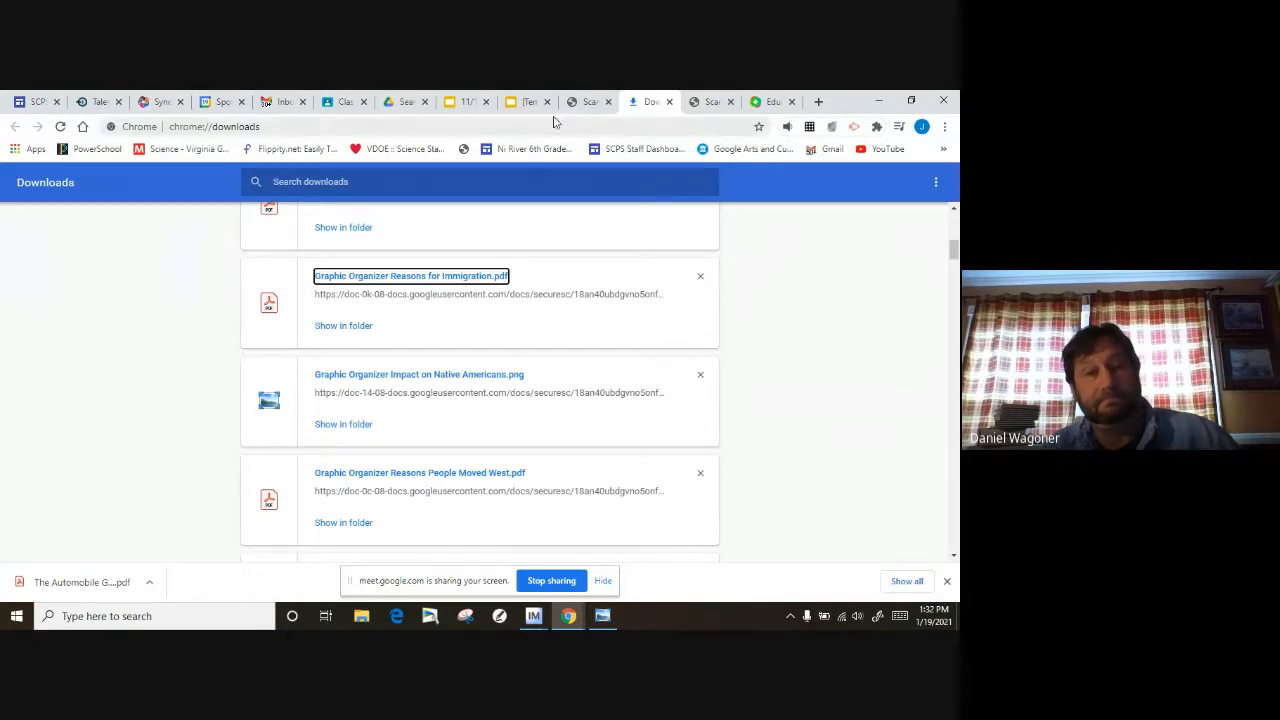
# Switch to the Inventors and Captains of Industry Sort presentation in Google Slides
pyautogui.click(466, 101)
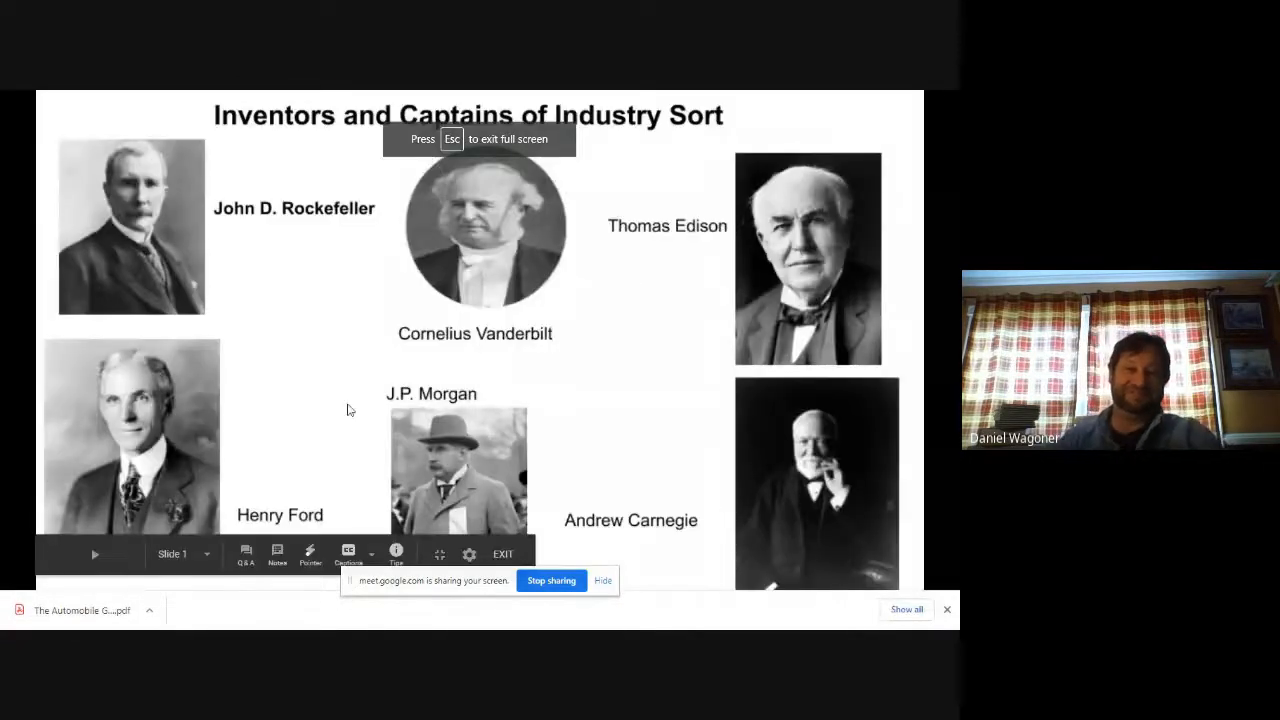
pyautogui.moveTo(262, 338)
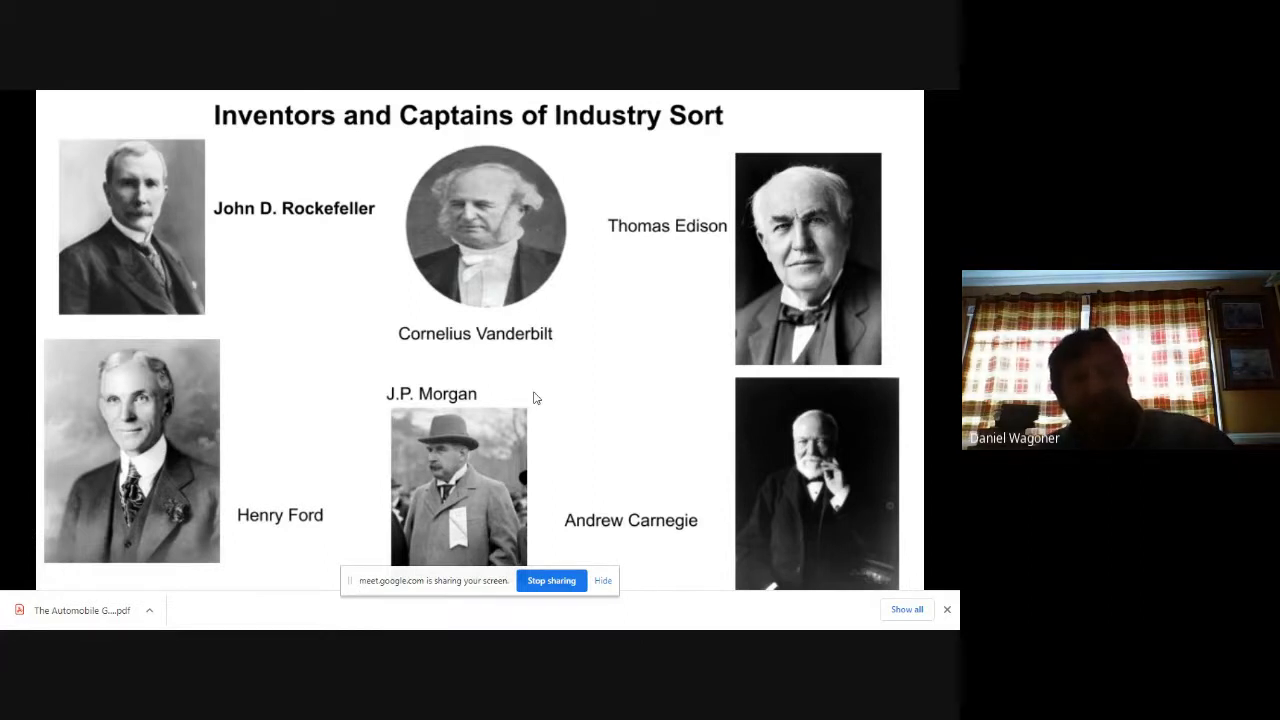
pyautogui.moveTo(714, 178)
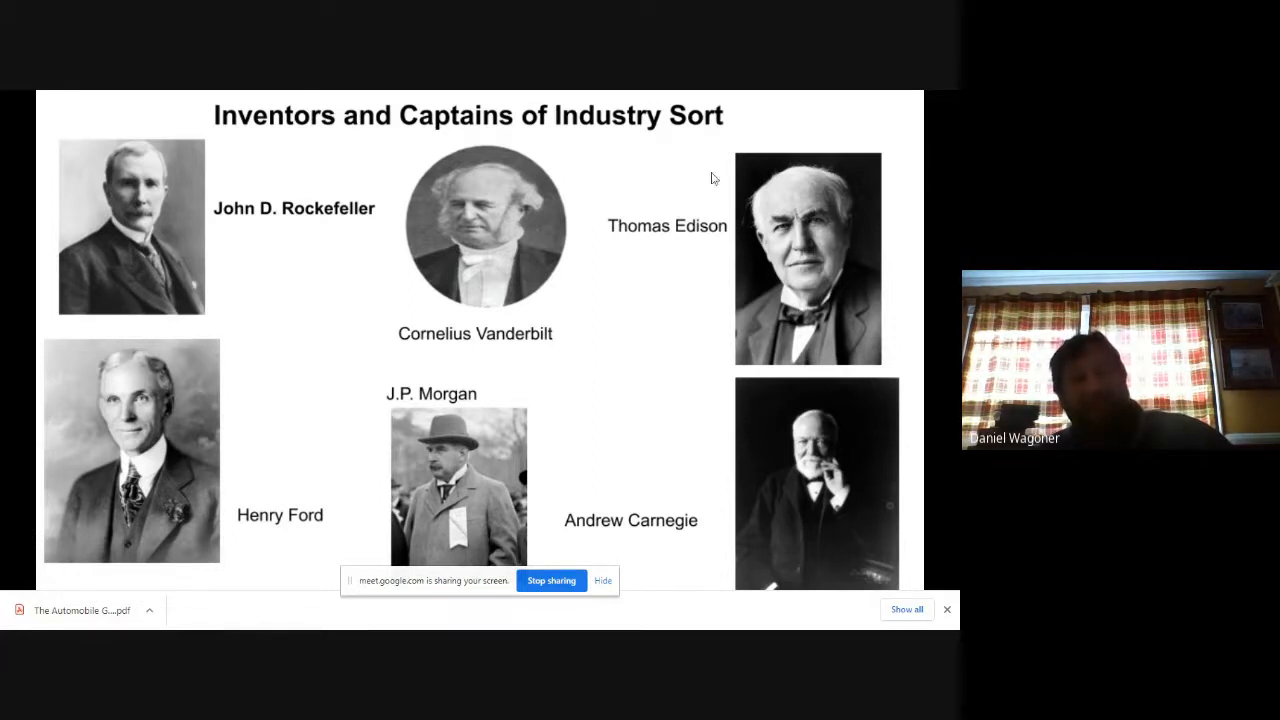
pyautogui.moveTo(740, 288)
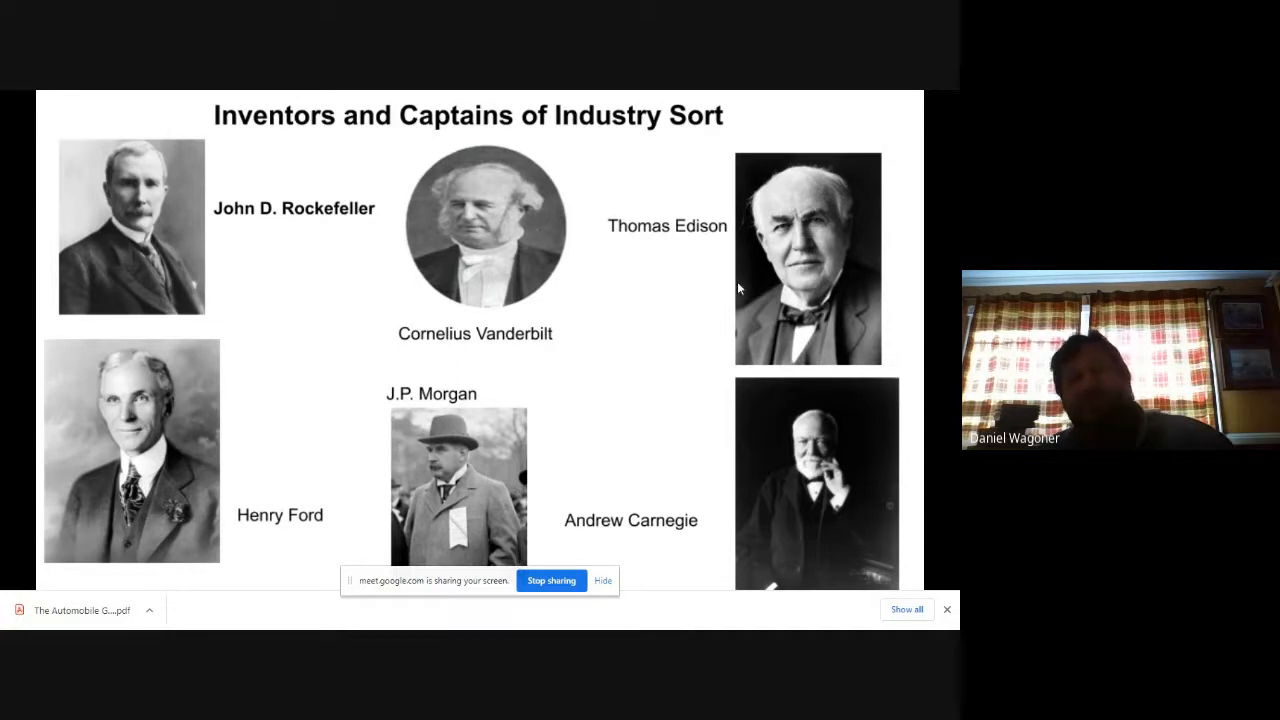
pyautogui.moveTo(818, 338)
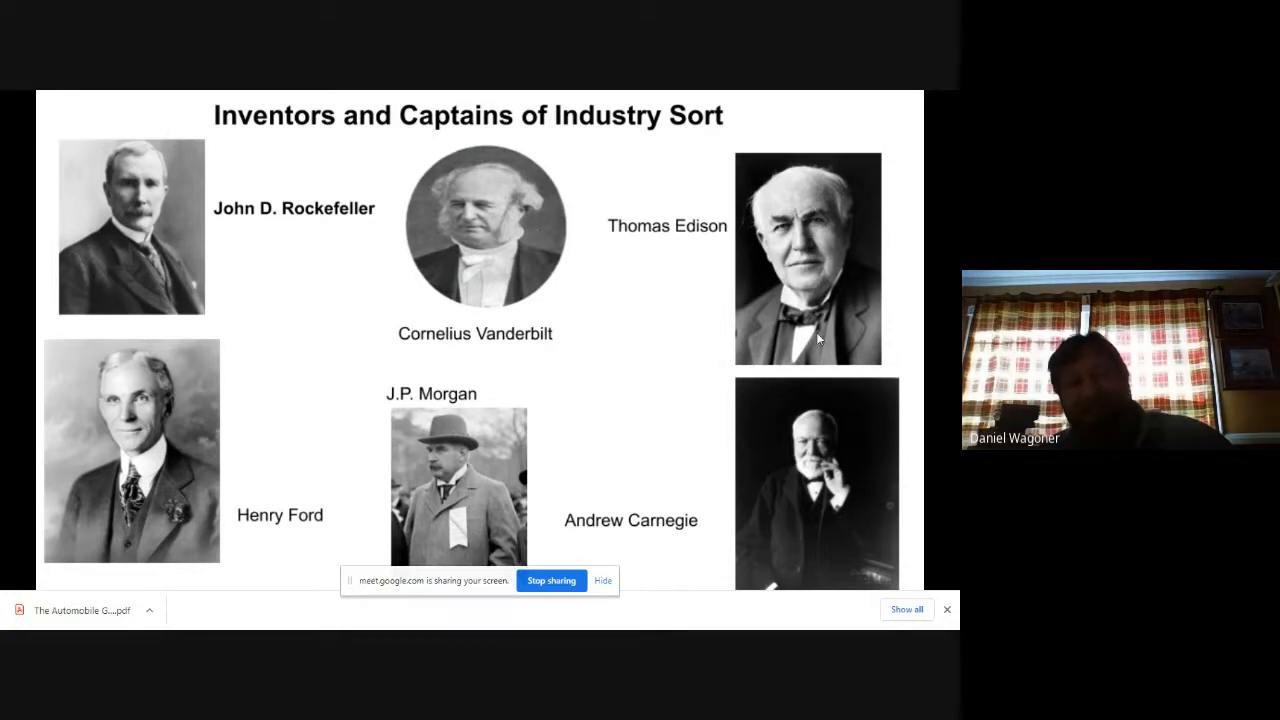
pyautogui.moveTo(602, 368)
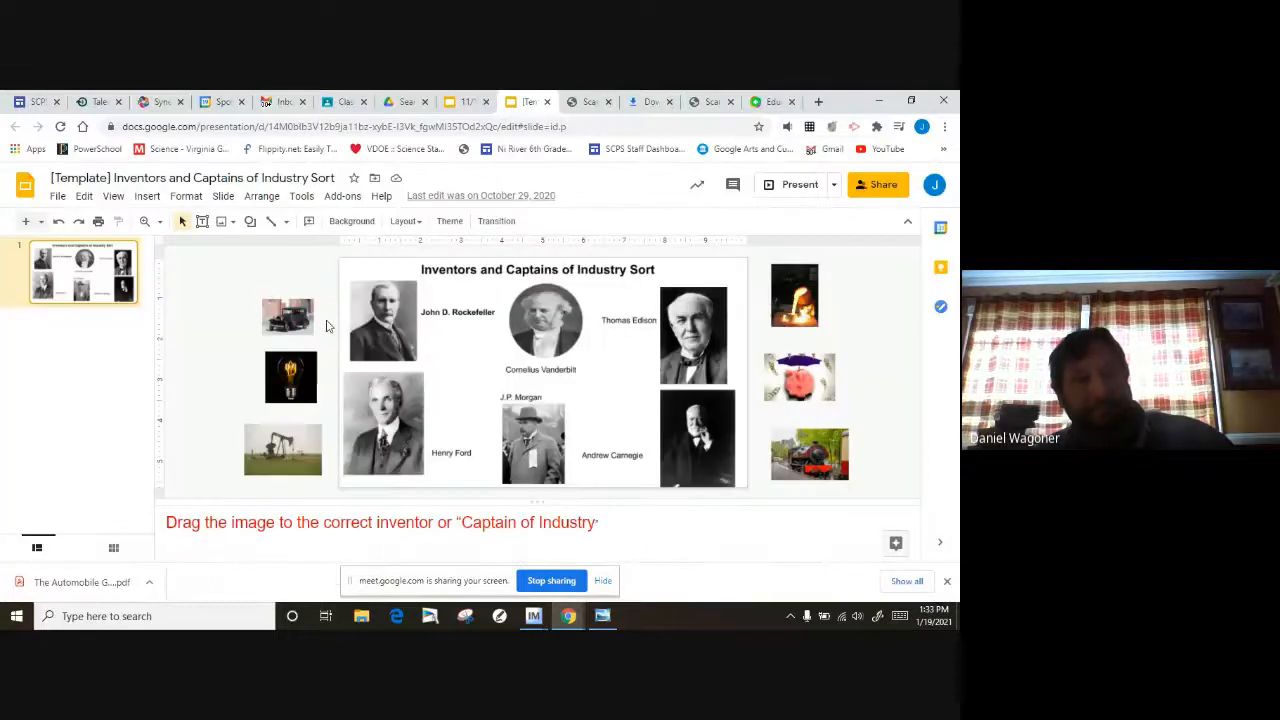
# Sort the car, pink, train, steel and oil-well images onto Ford, Morgan, Vanderbilt, Carnegie and Rockefeller, then reopen Downloads
pyautogui.click(287, 317)
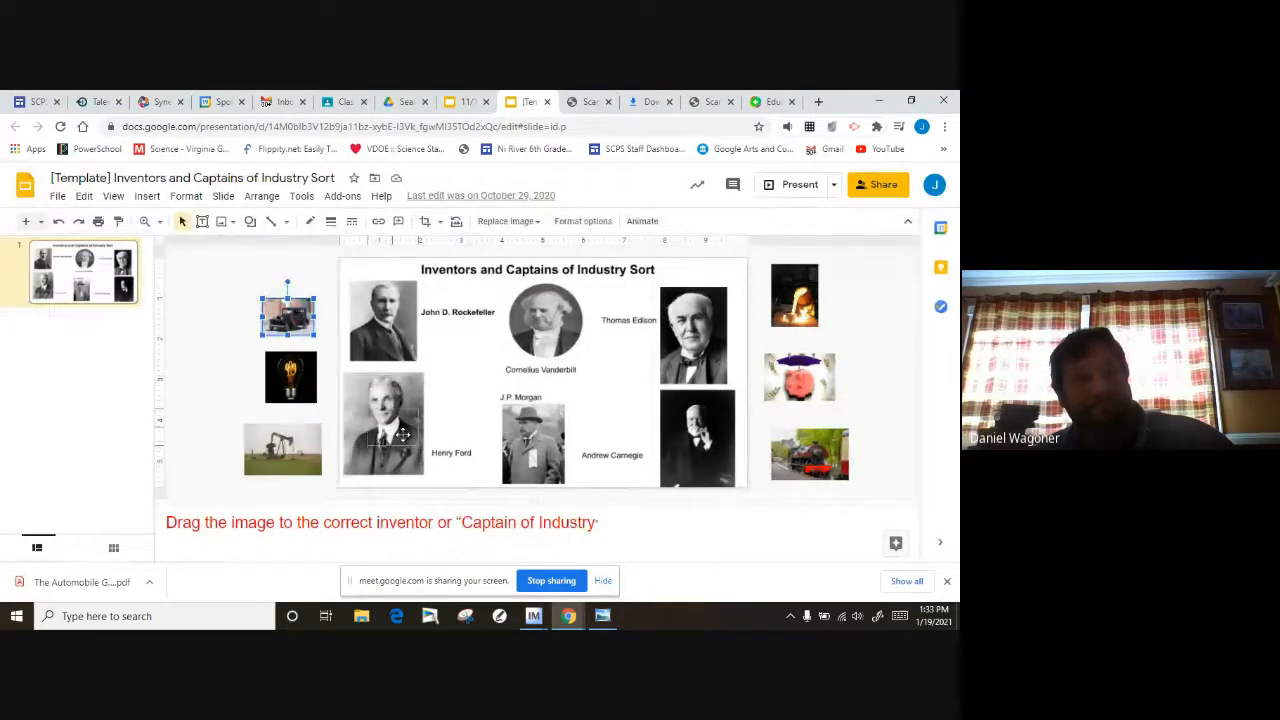
pyautogui.moveTo(287, 312); pyautogui.dragTo(390, 445)
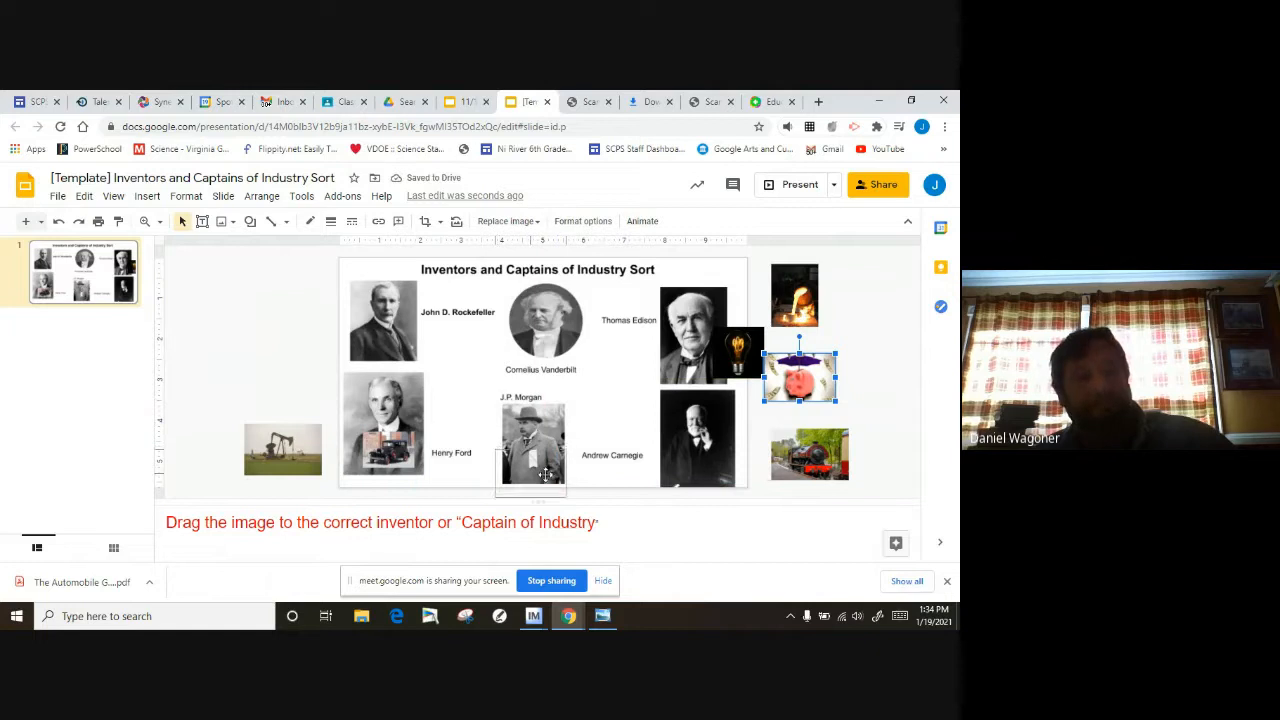
pyautogui.moveTo(800, 375); pyautogui.dragTo(530, 470)
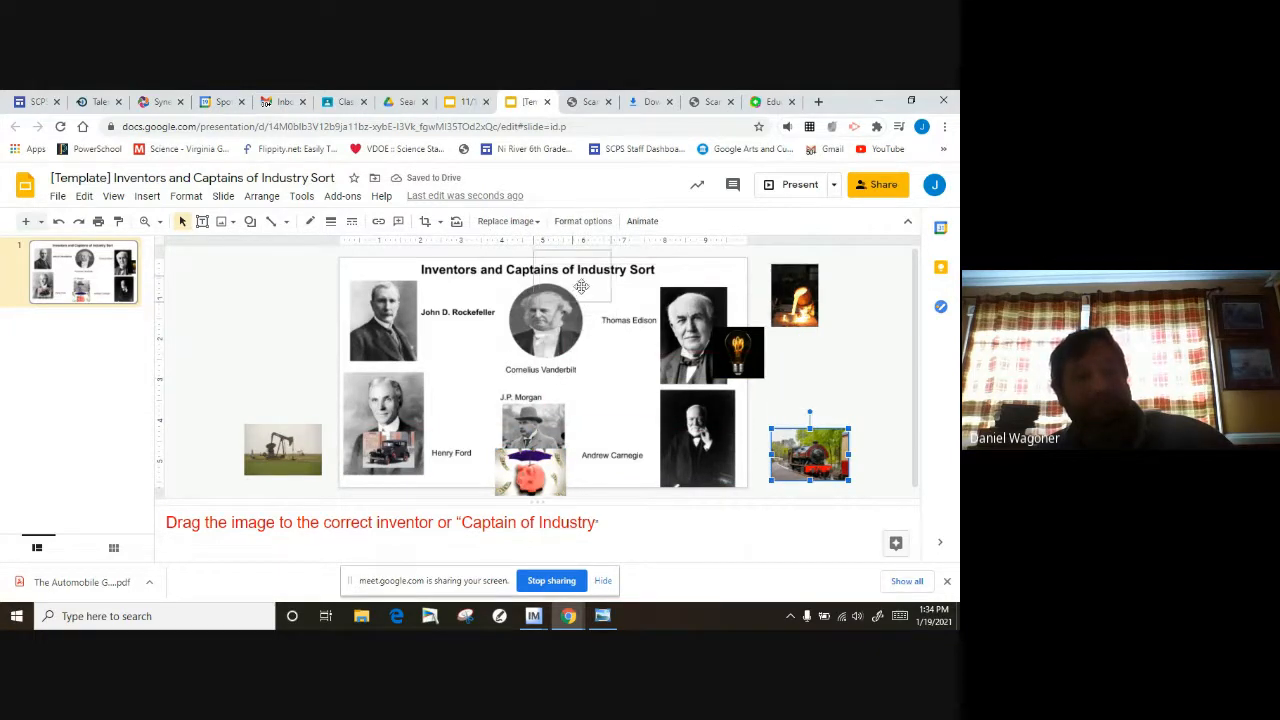
pyautogui.moveTo(810, 453); pyautogui.dragTo(547, 275)
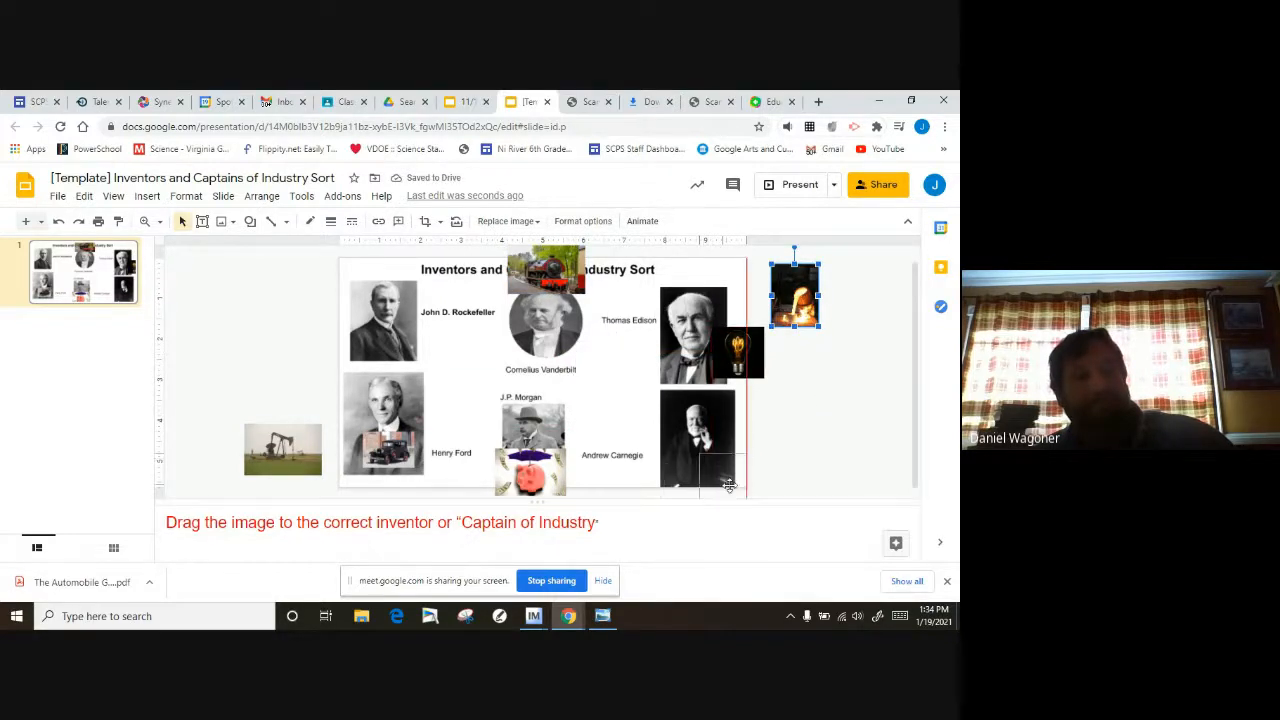
pyautogui.moveTo(795, 295); pyautogui.dragTo(283, 448)
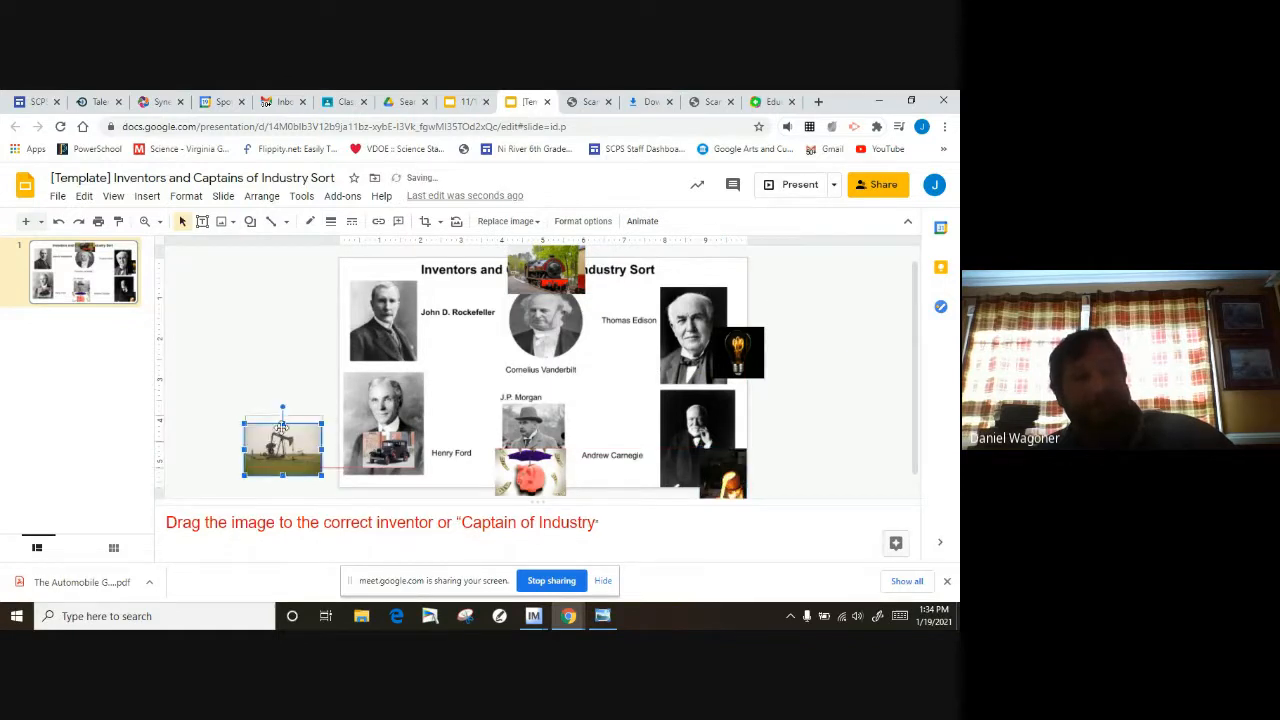
pyautogui.moveTo(283, 445); pyautogui.dragTo(385, 345)
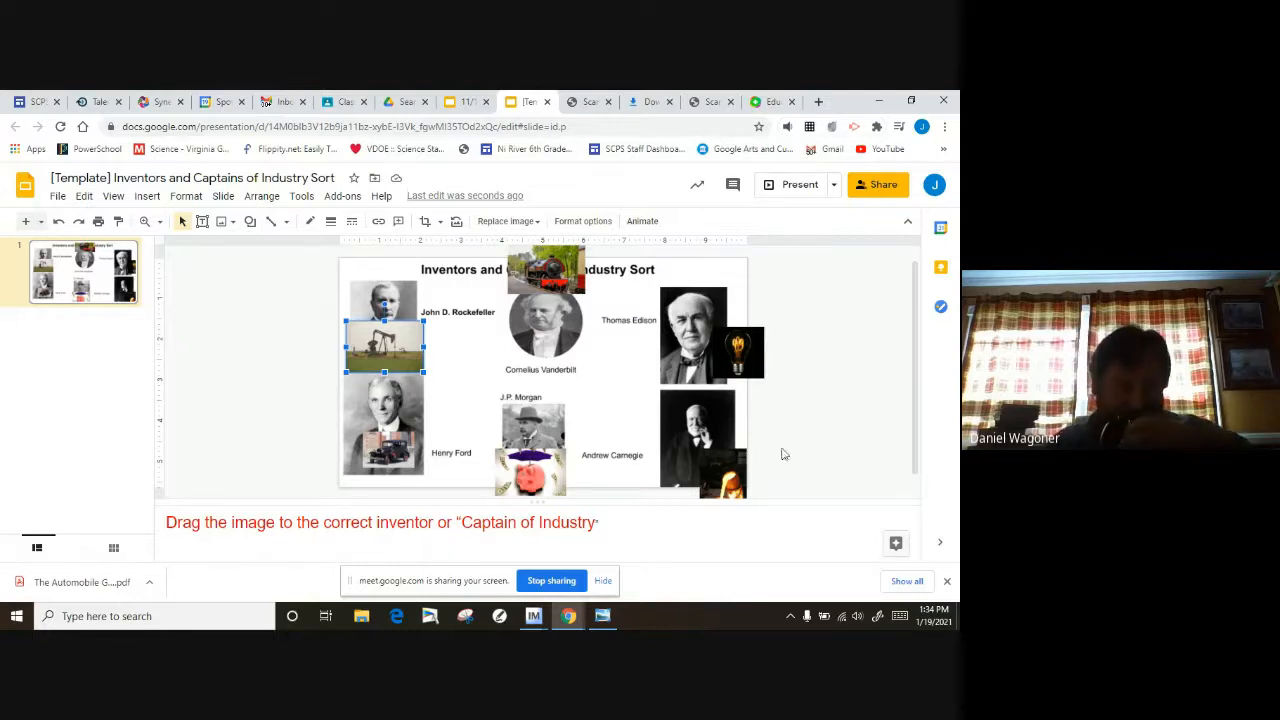
pyautogui.moveTo(475, 451)
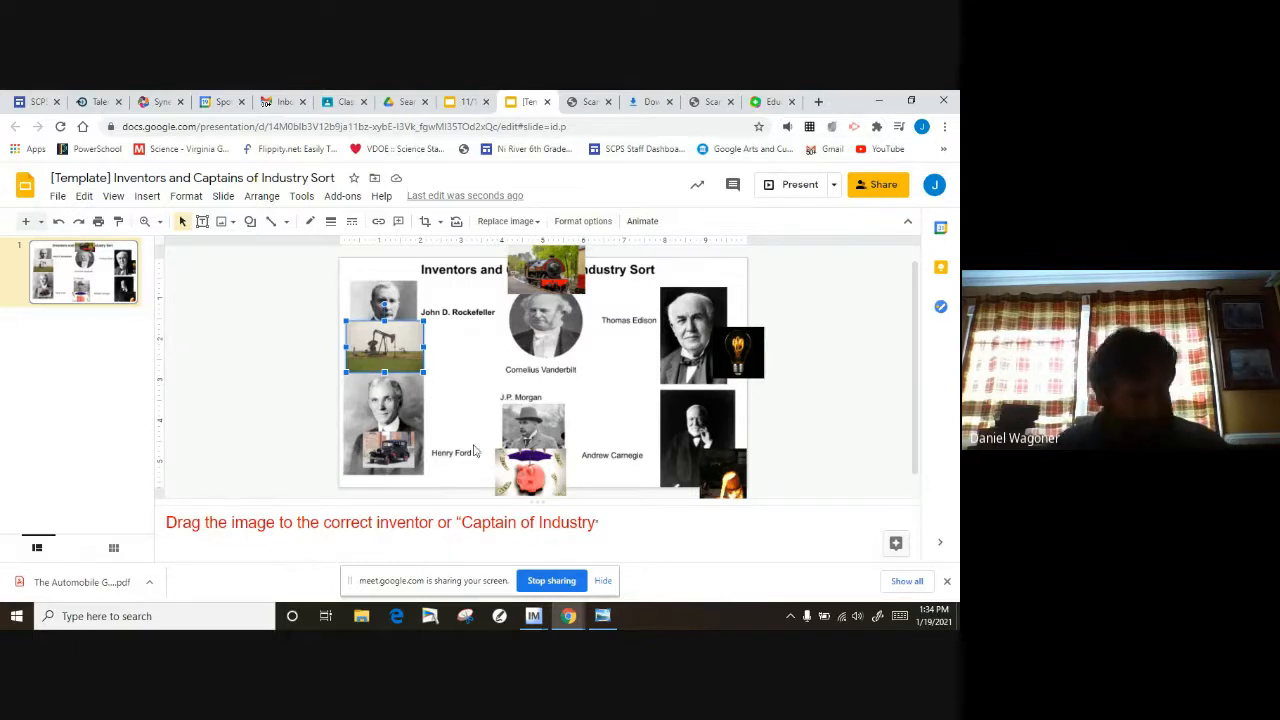
pyautogui.moveTo(591, 438)
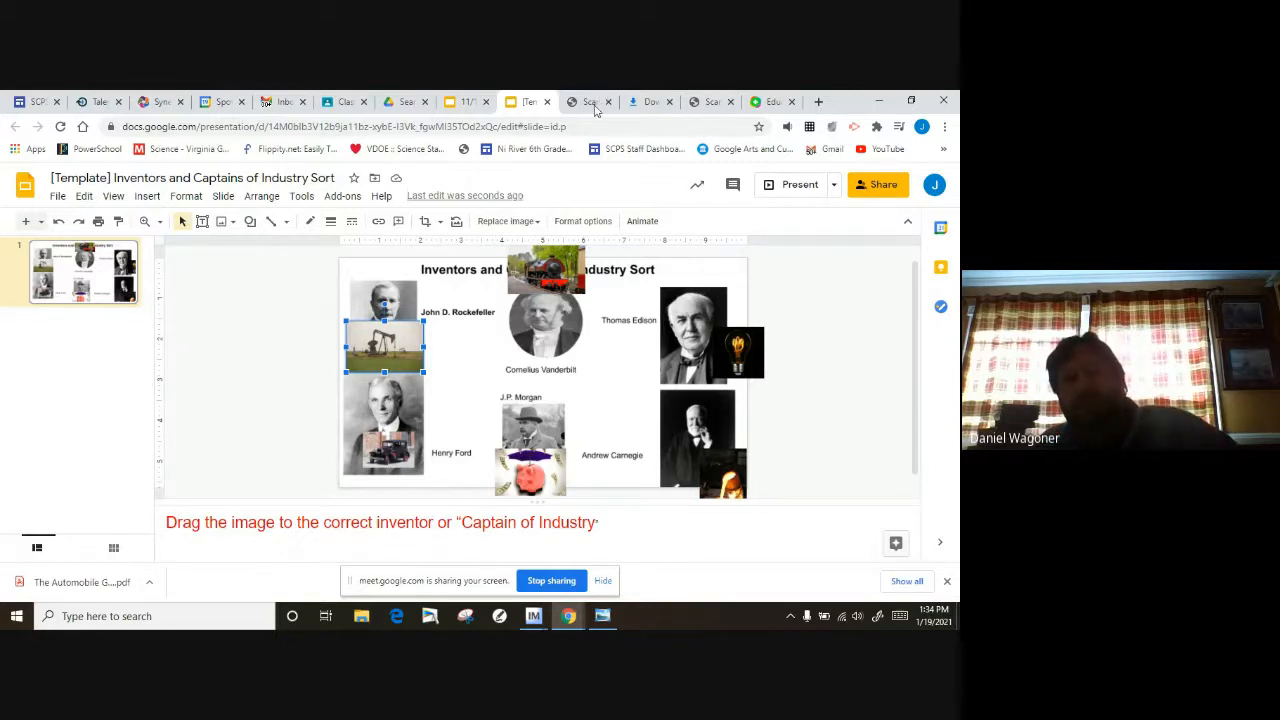
pyautogui.click(588, 101)
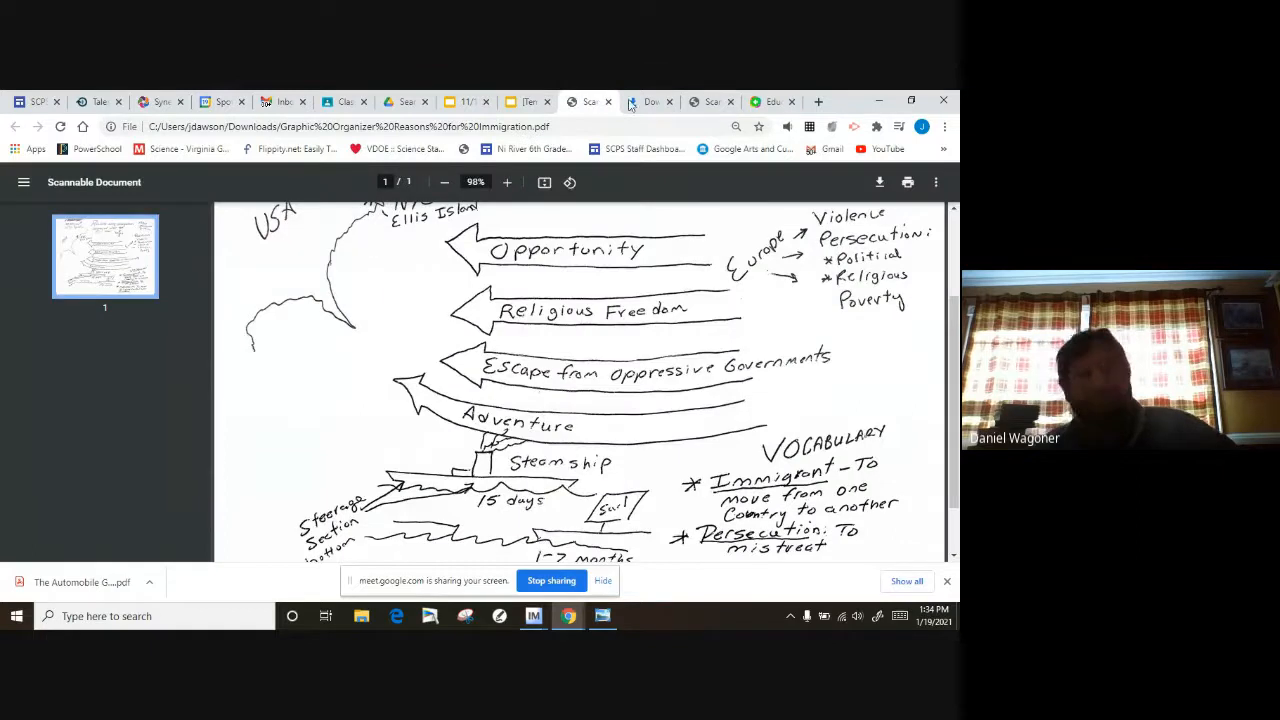
pyautogui.click(651, 101)
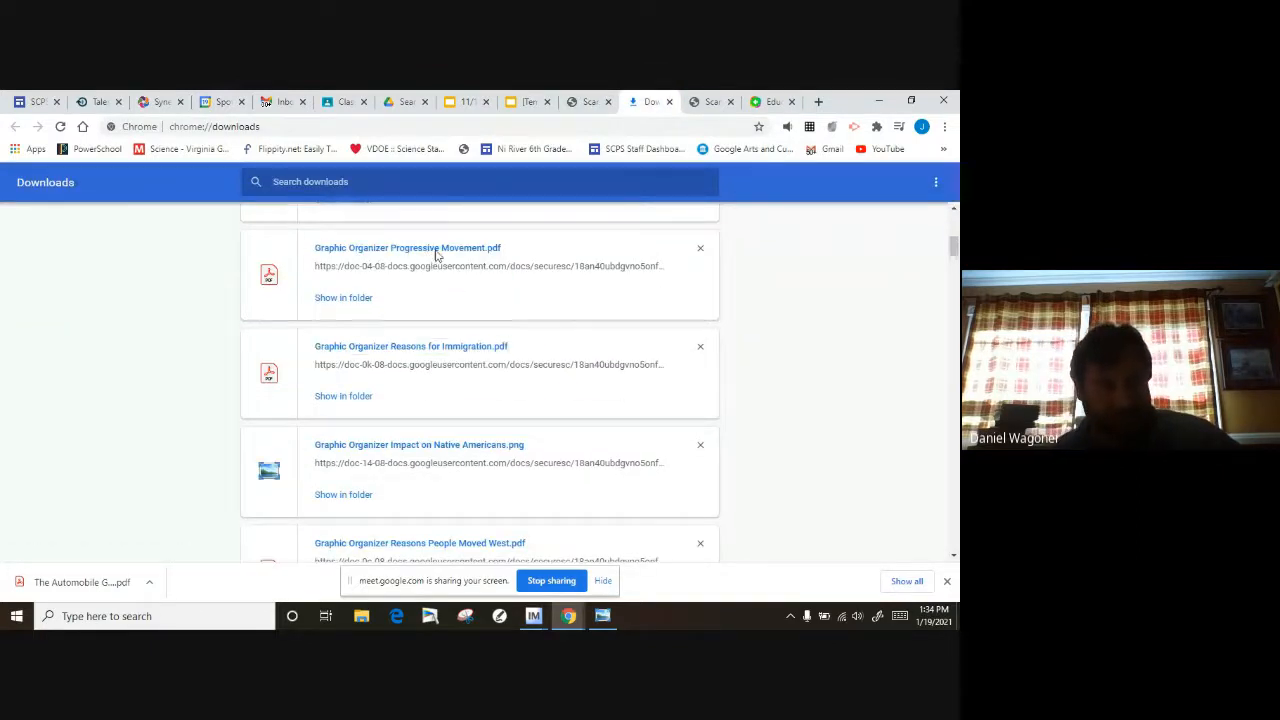
# Open 'Graphic Organizer Progressive Movement.pdf' and scroll through the whole organizer
pyautogui.click(407, 247)
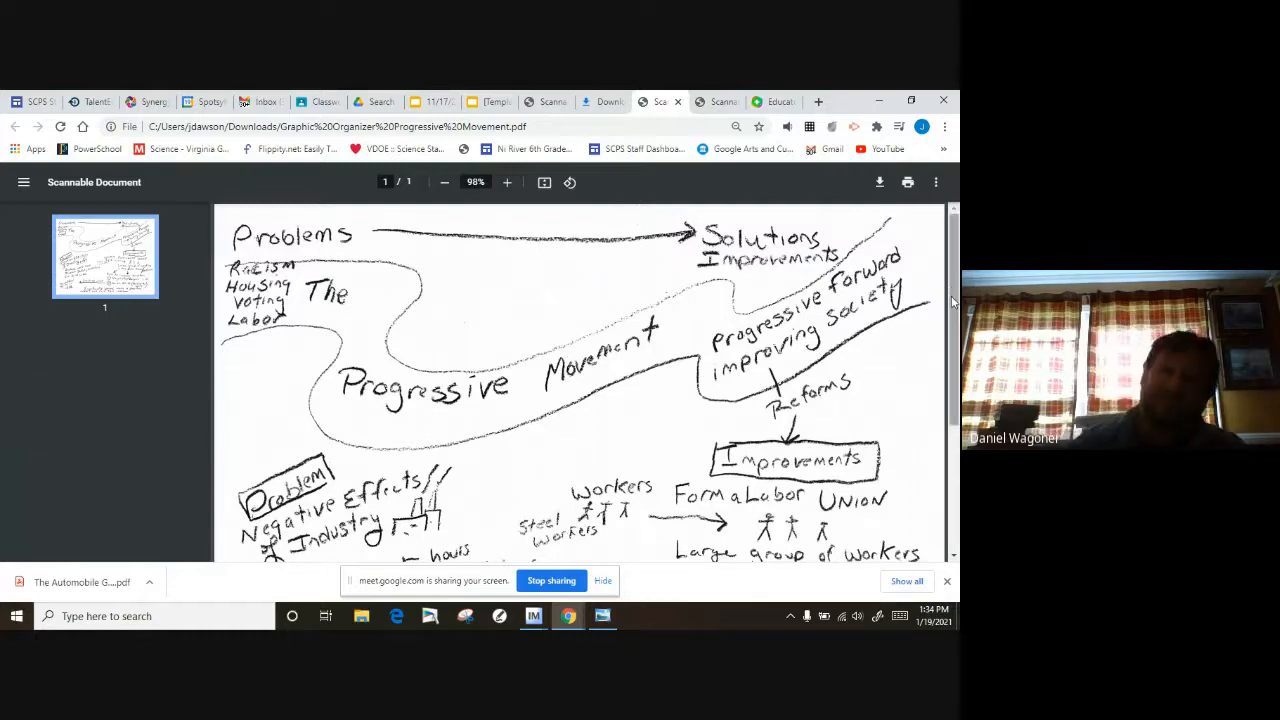
pyautogui.scroll(-3)
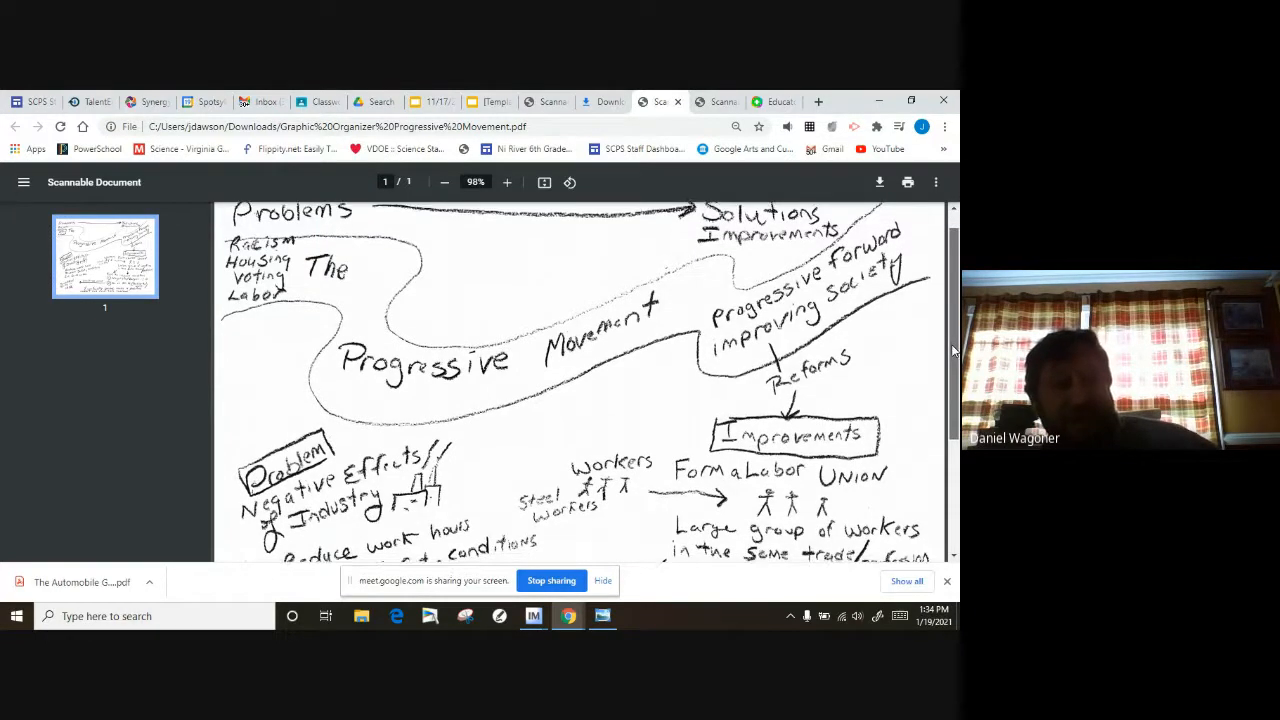
pyautogui.scroll(-3)
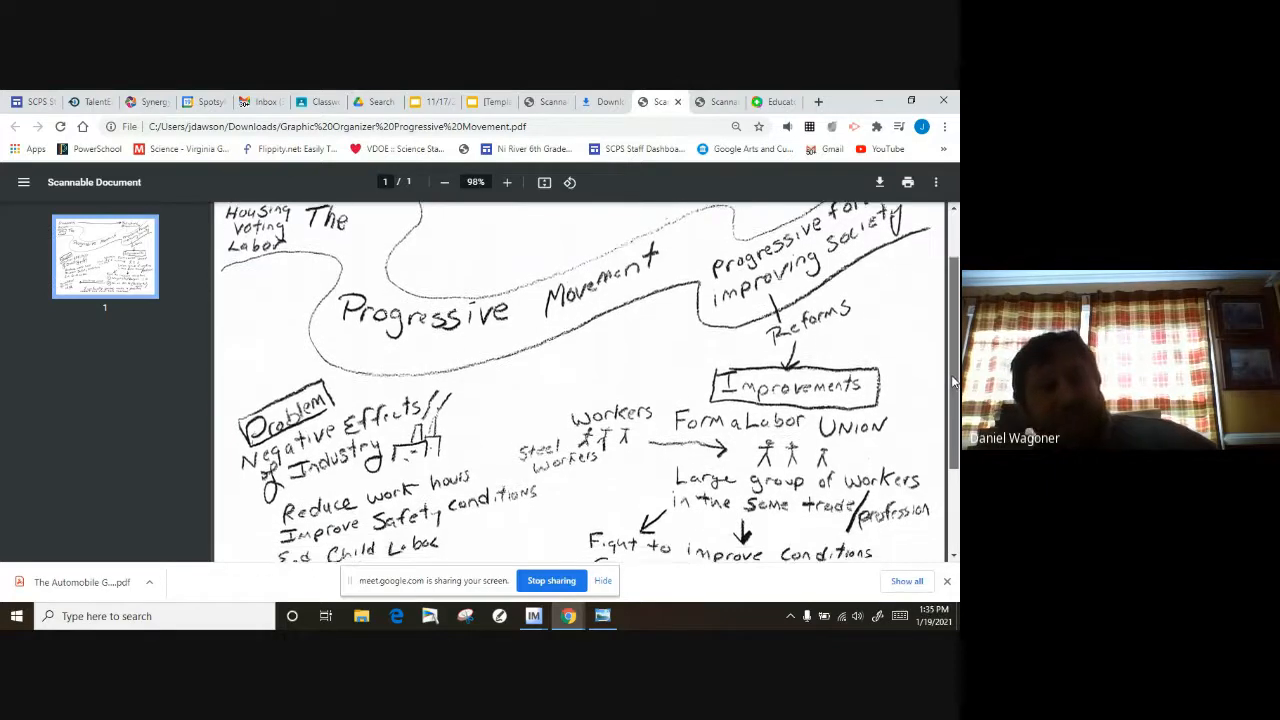
pyautogui.scroll(-3)
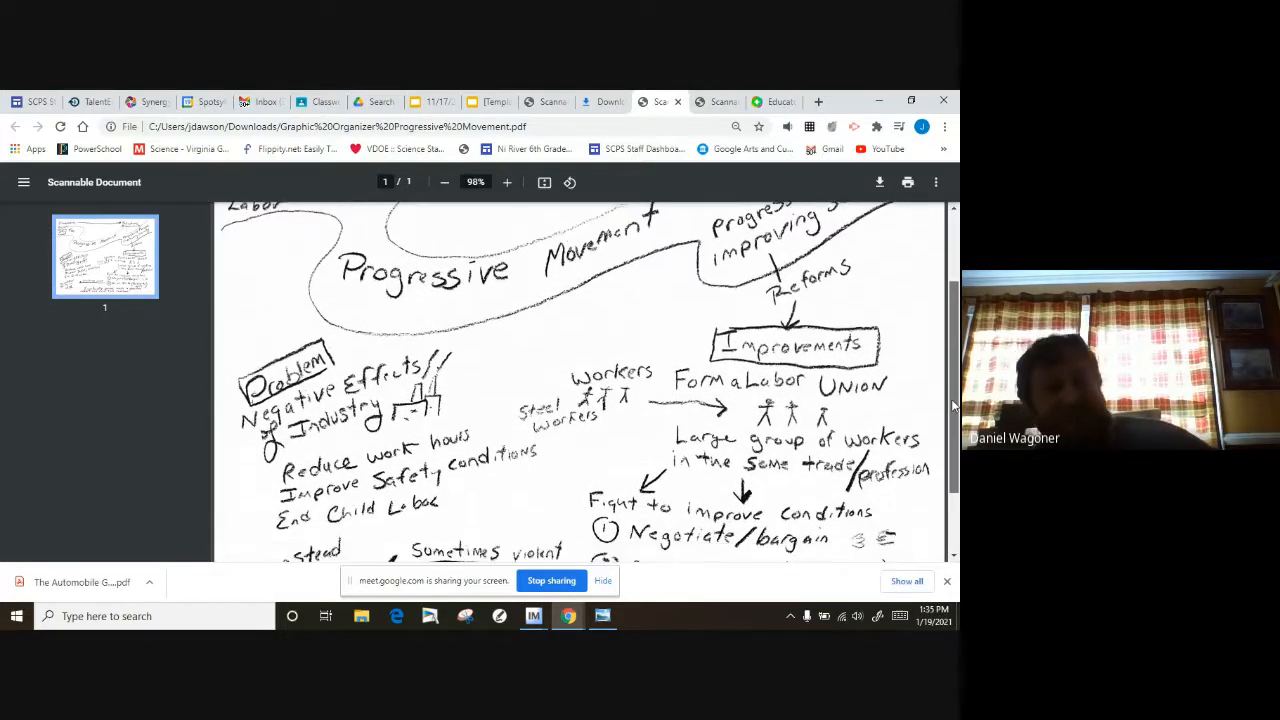
pyautogui.scroll(-3)
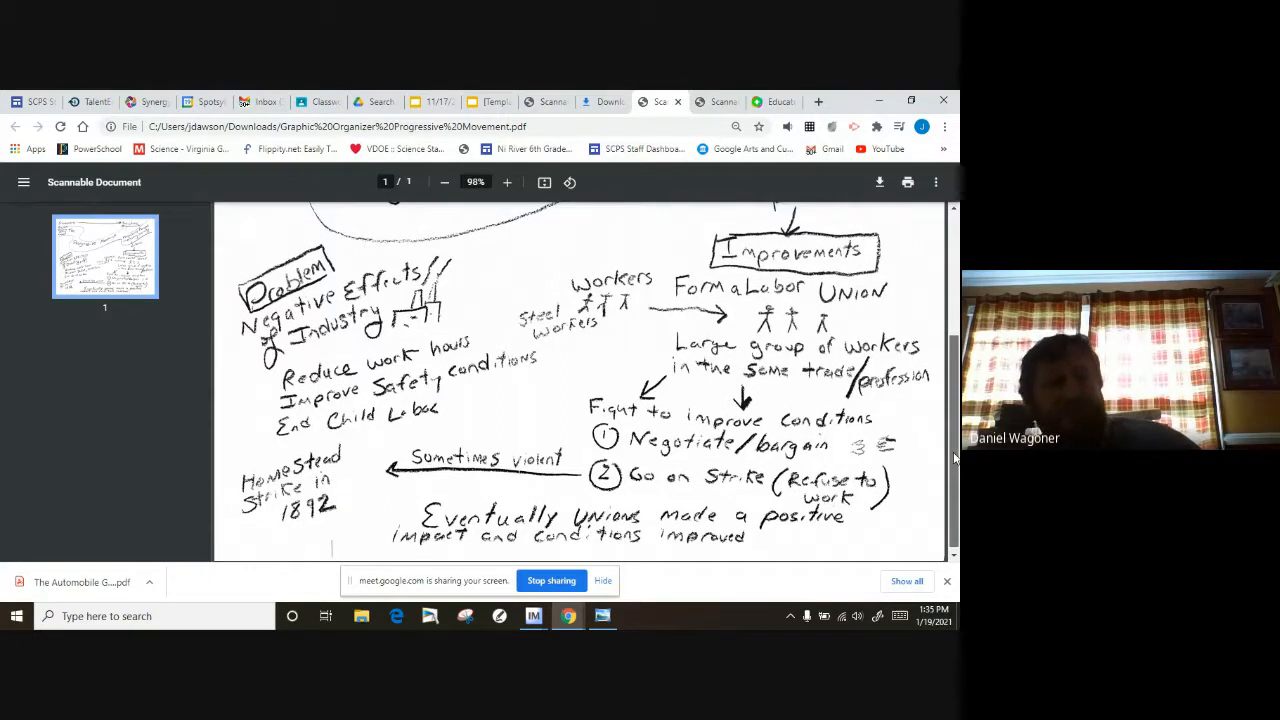
pyautogui.scroll(-3)
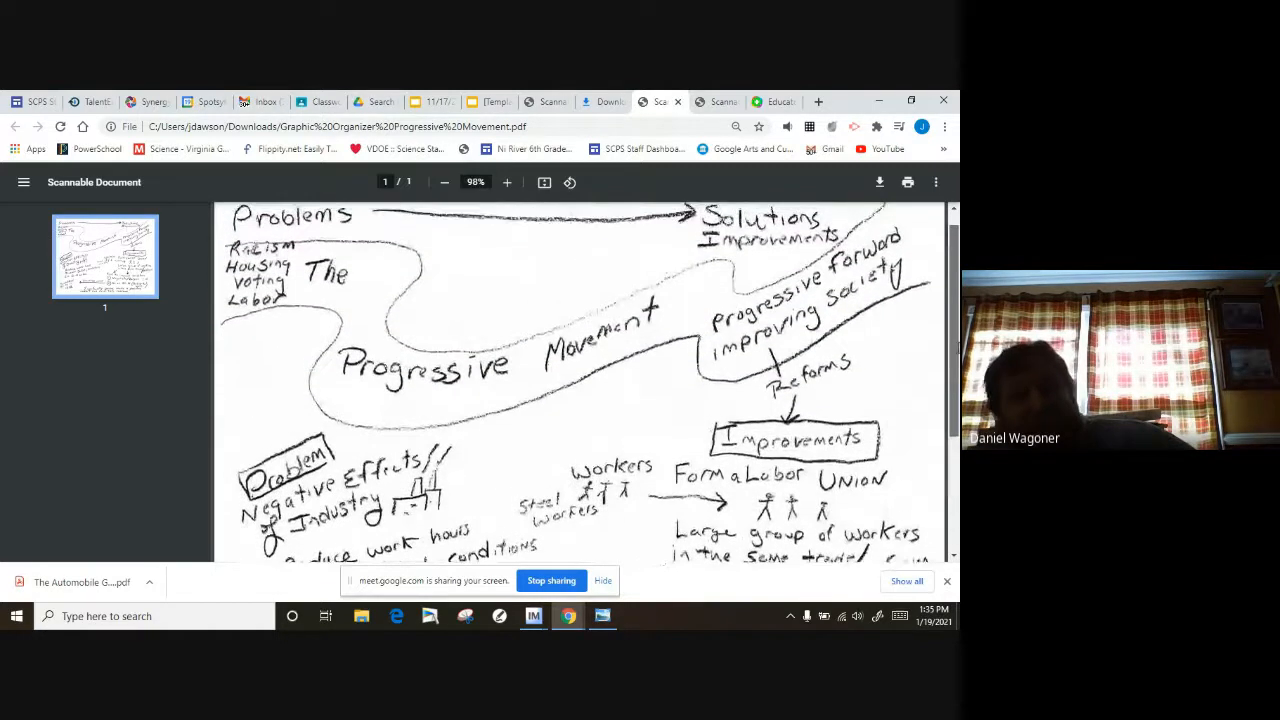
pyautogui.scroll(-3)
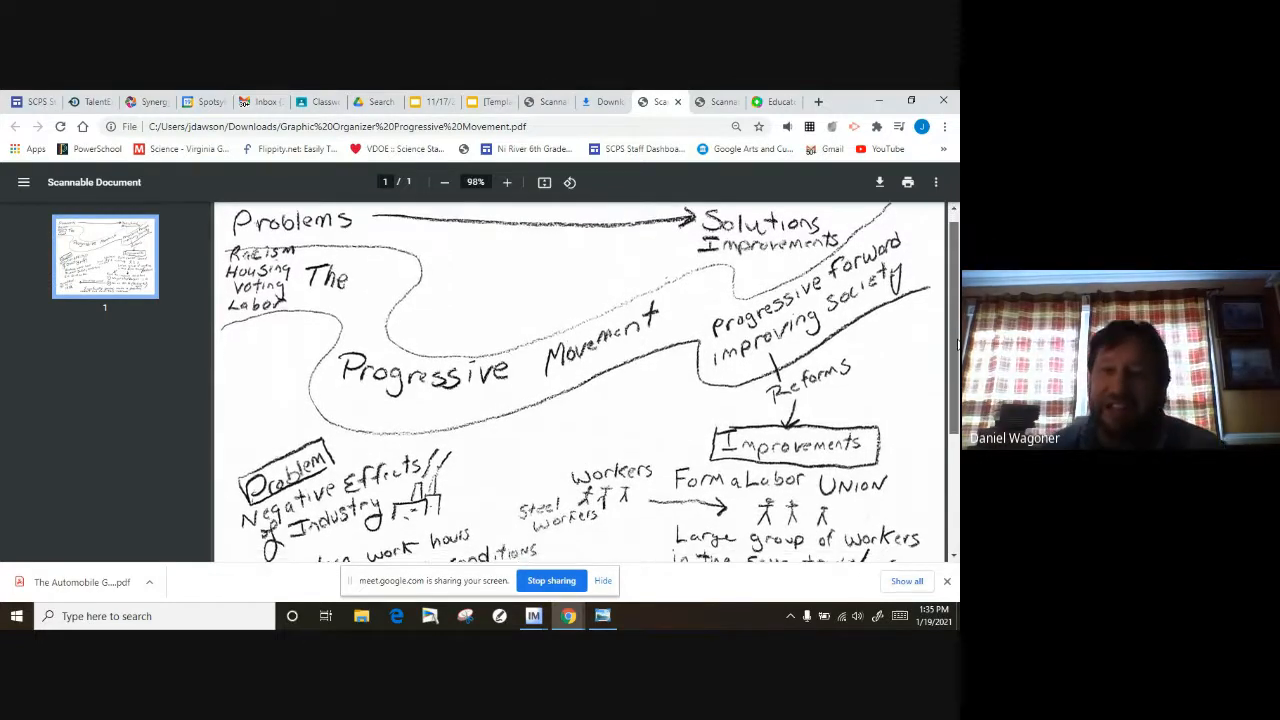
pyautogui.scroll(-3)
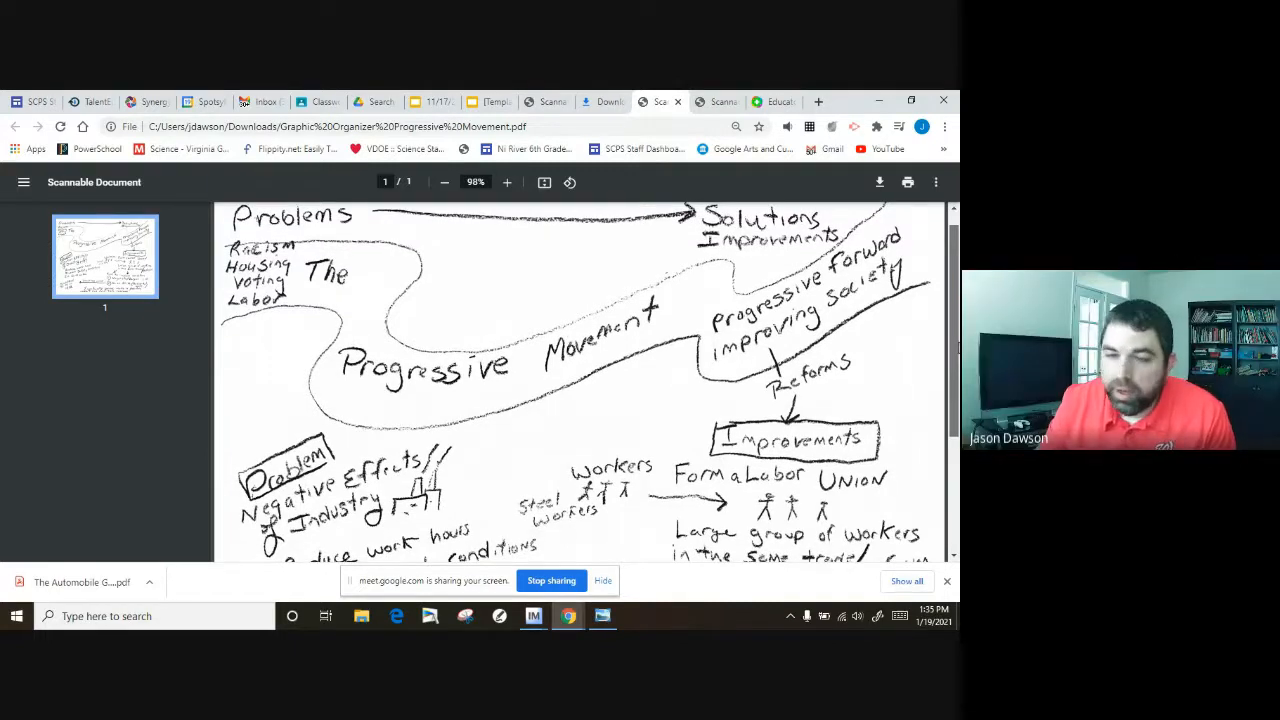
pyautogui.scroll(-3)
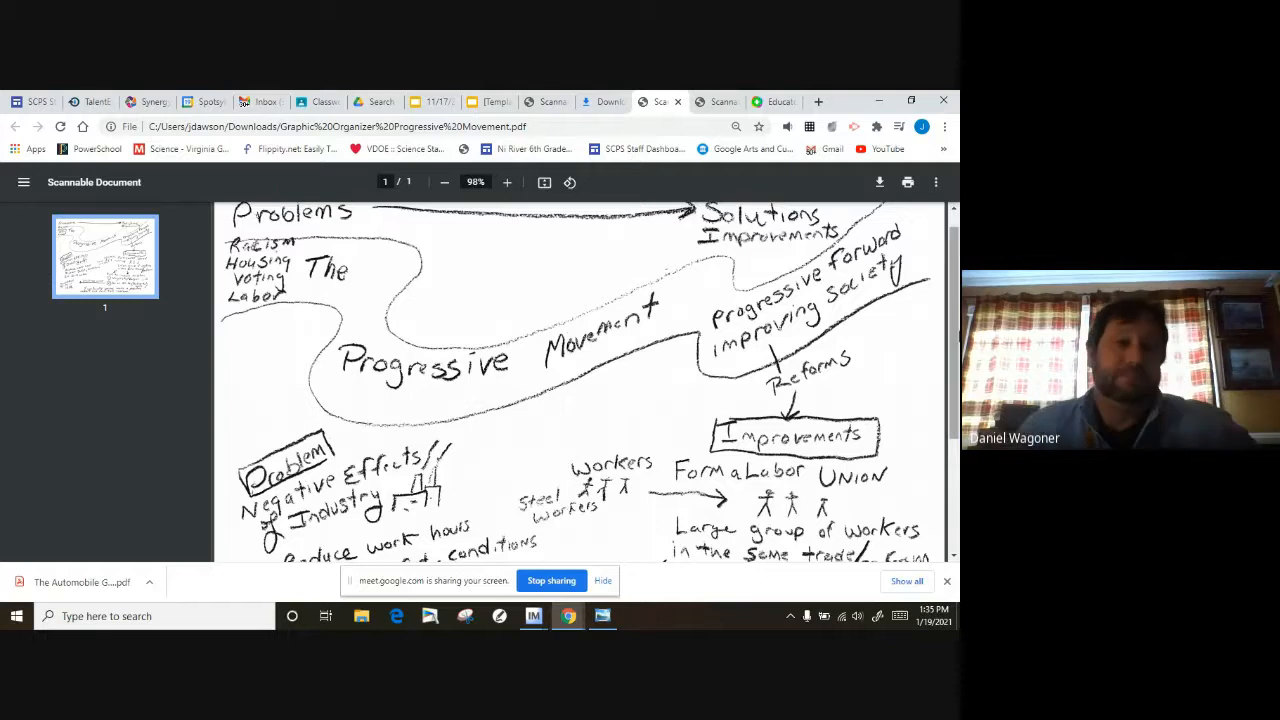
pyautogui.scroll(-3)
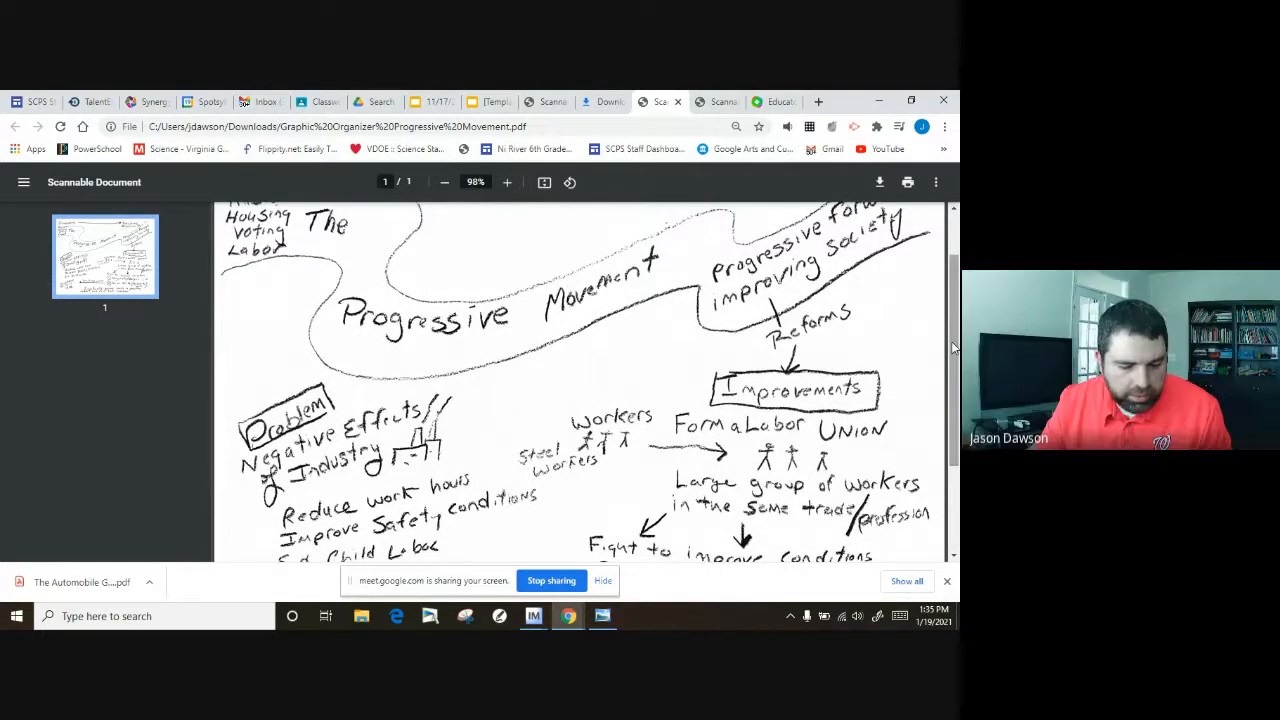
pyautogui.scroll(-3)
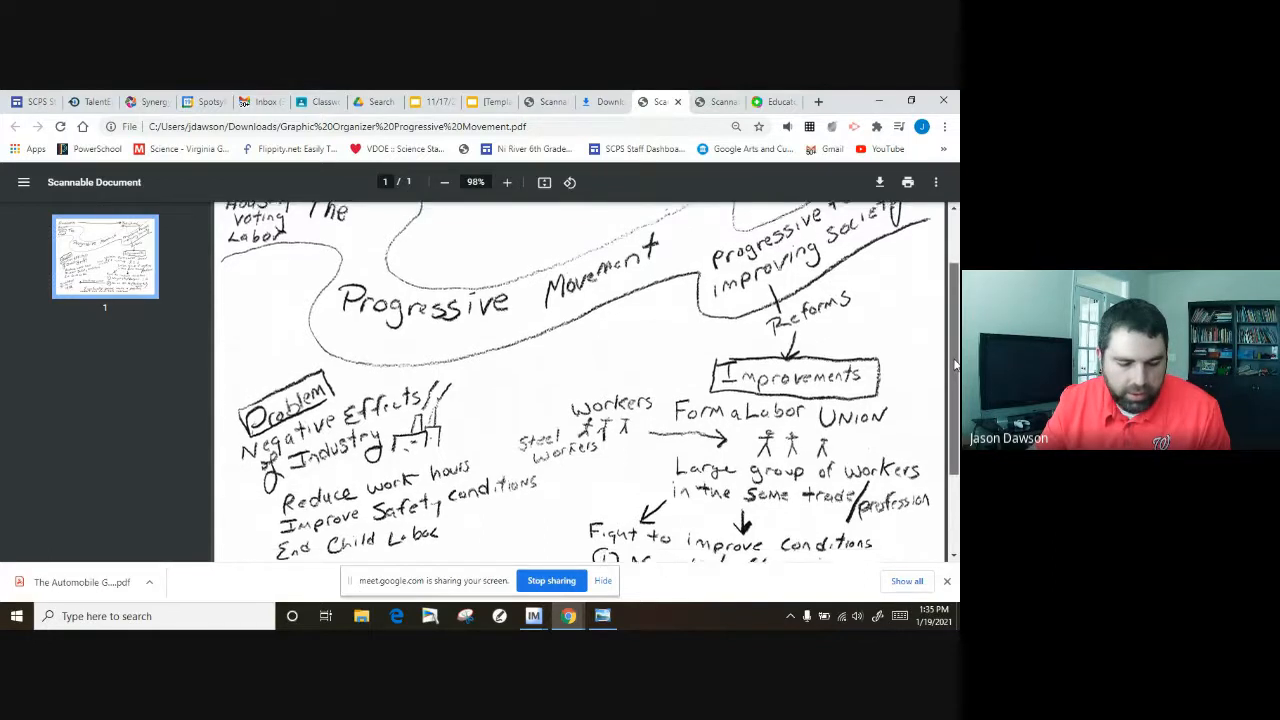
pyautogui.scroll(-3)
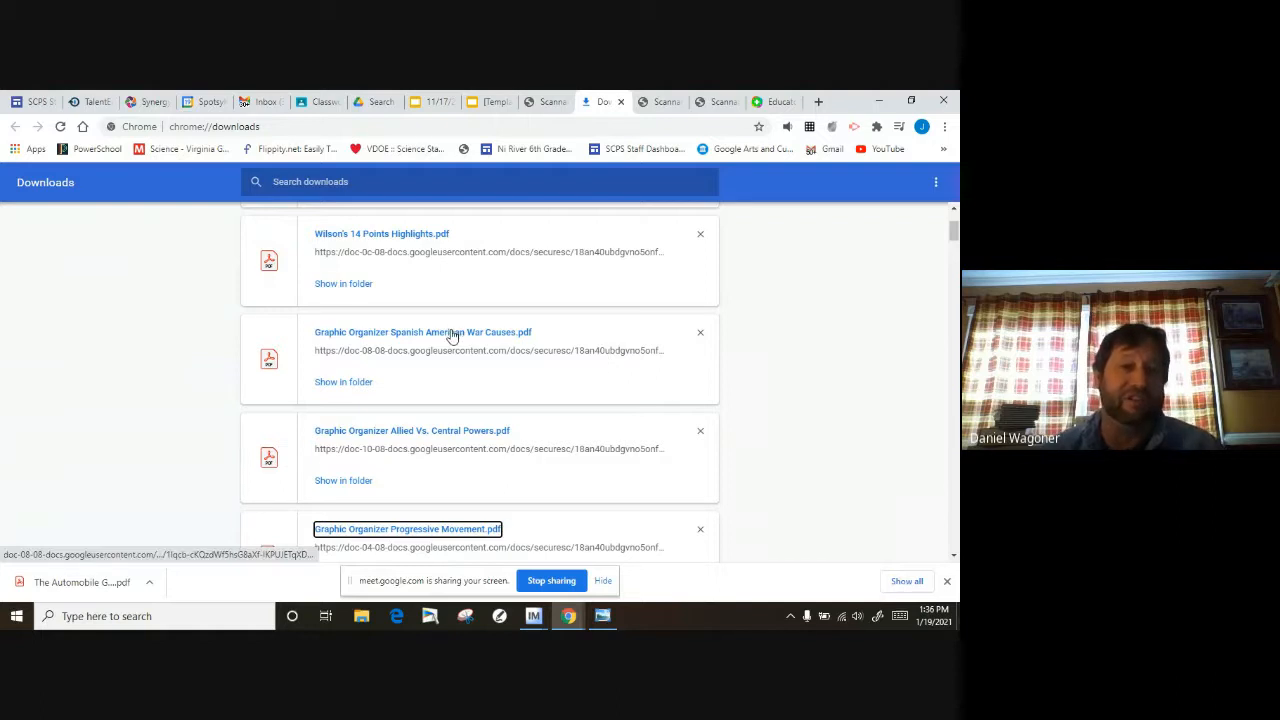
# Open the Spanish American War Causes organizer PDF and scroll through its reasons for war
pyautogui.click(422, 331)
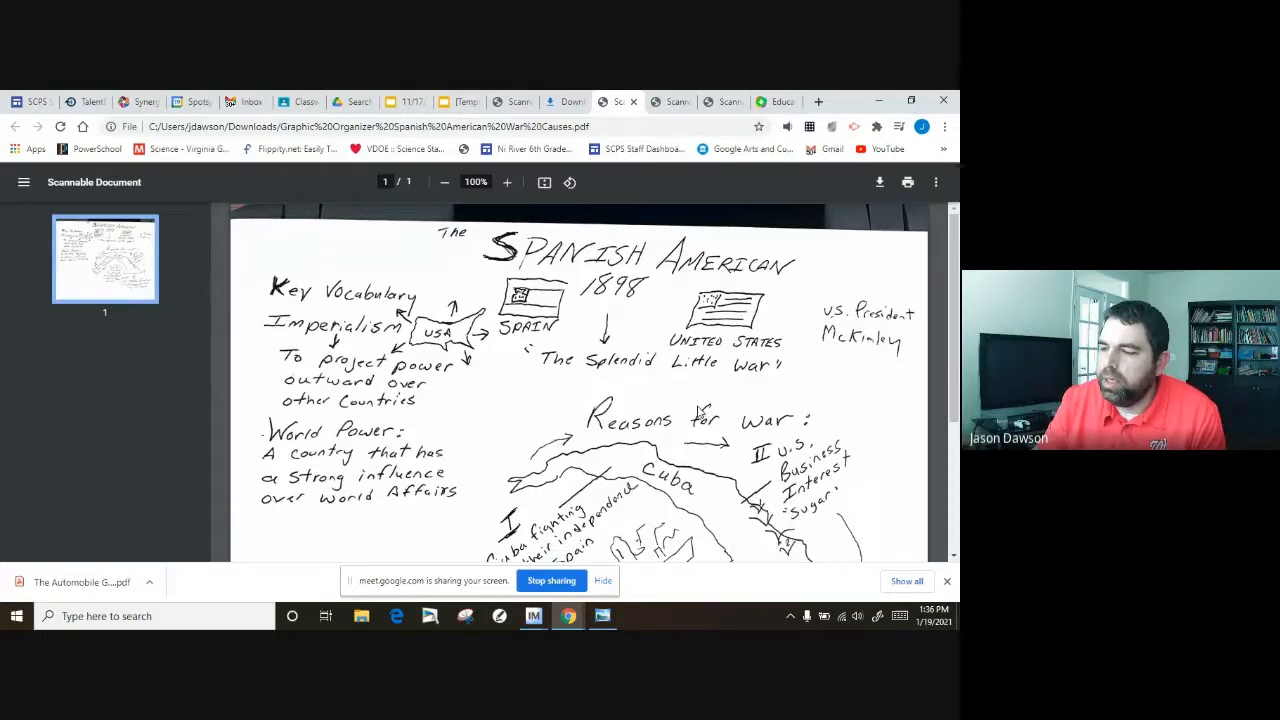
pyautogui.scroll(-3)
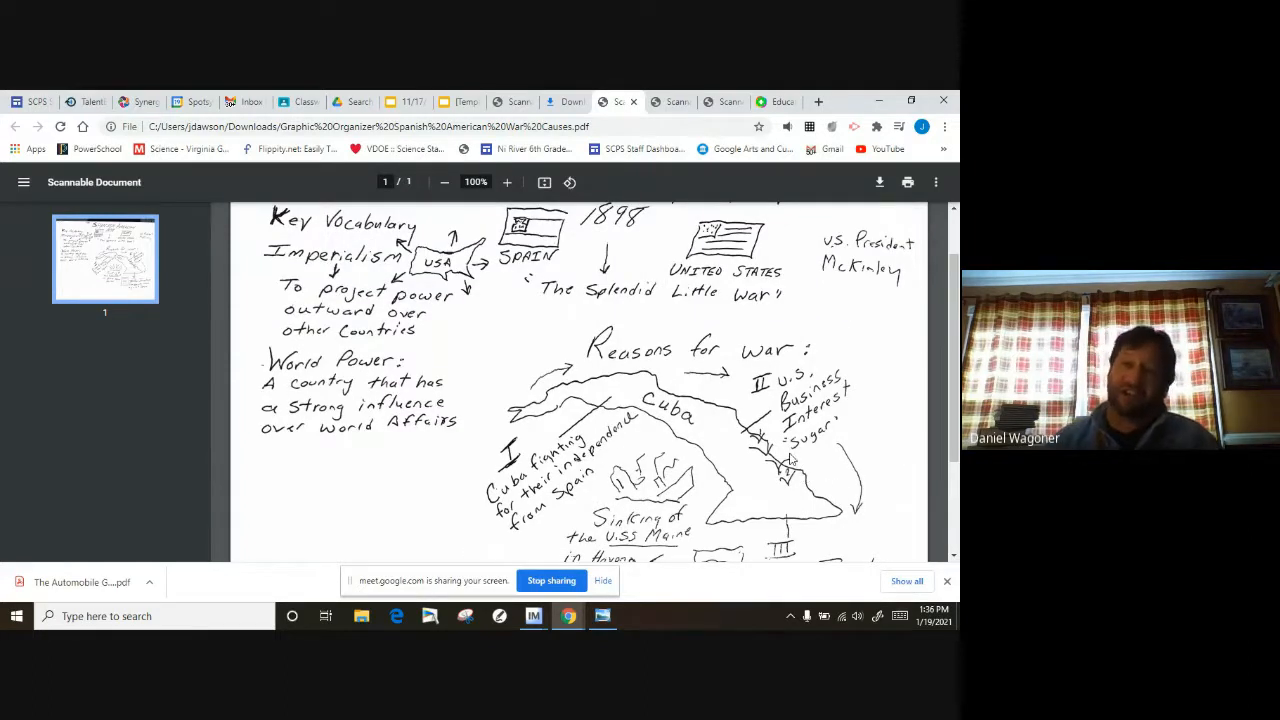
pyautogui.moveTo(752, 405)
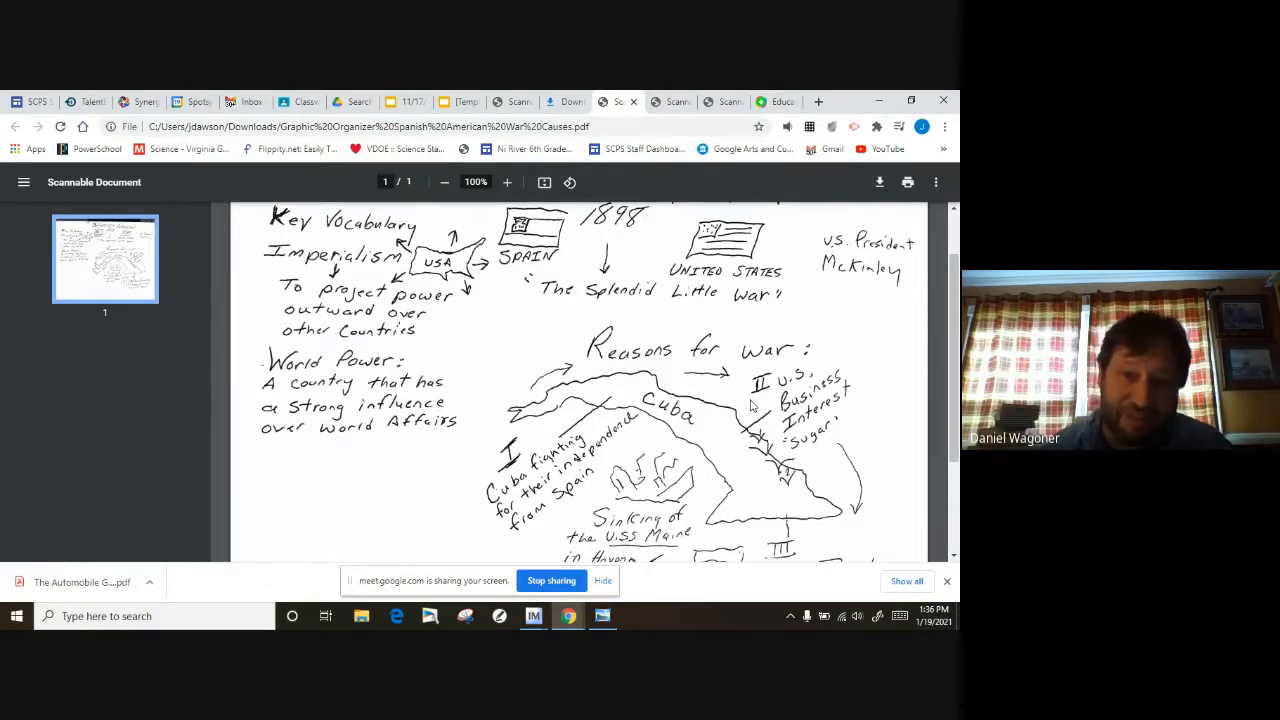
pyautogui.scroll(-3)
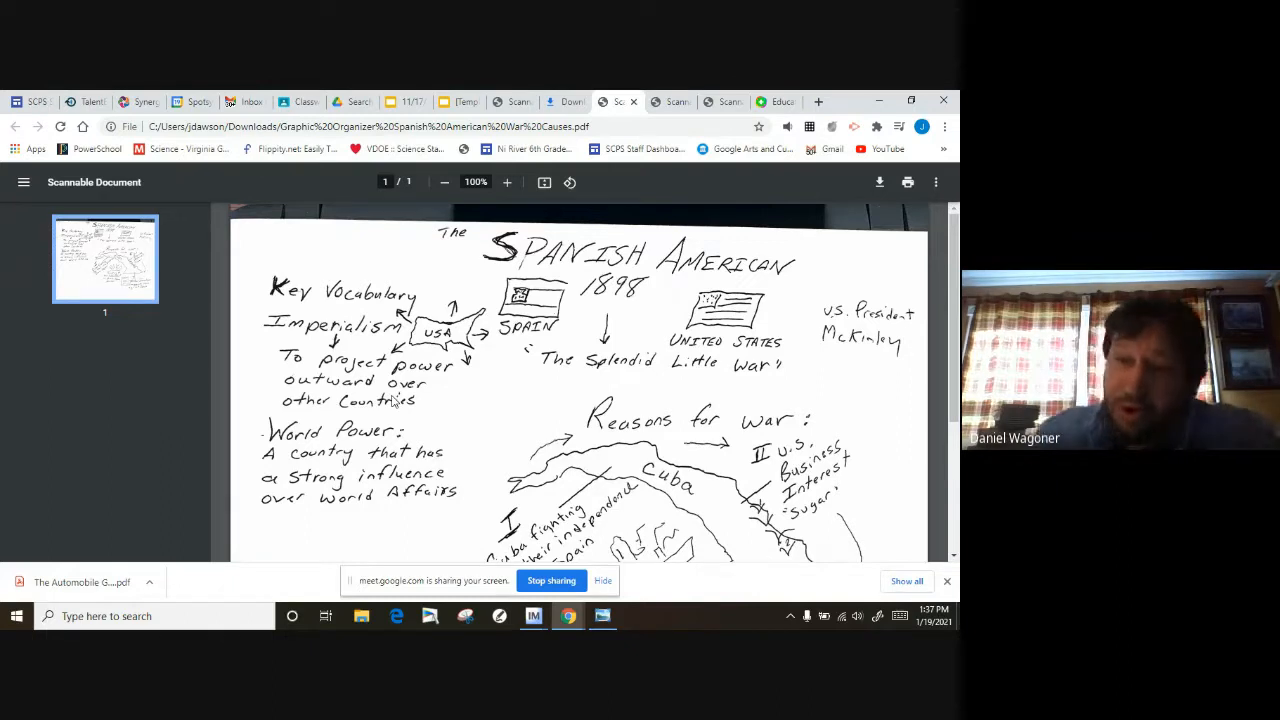
pyautogui.moveTo(331, 444)
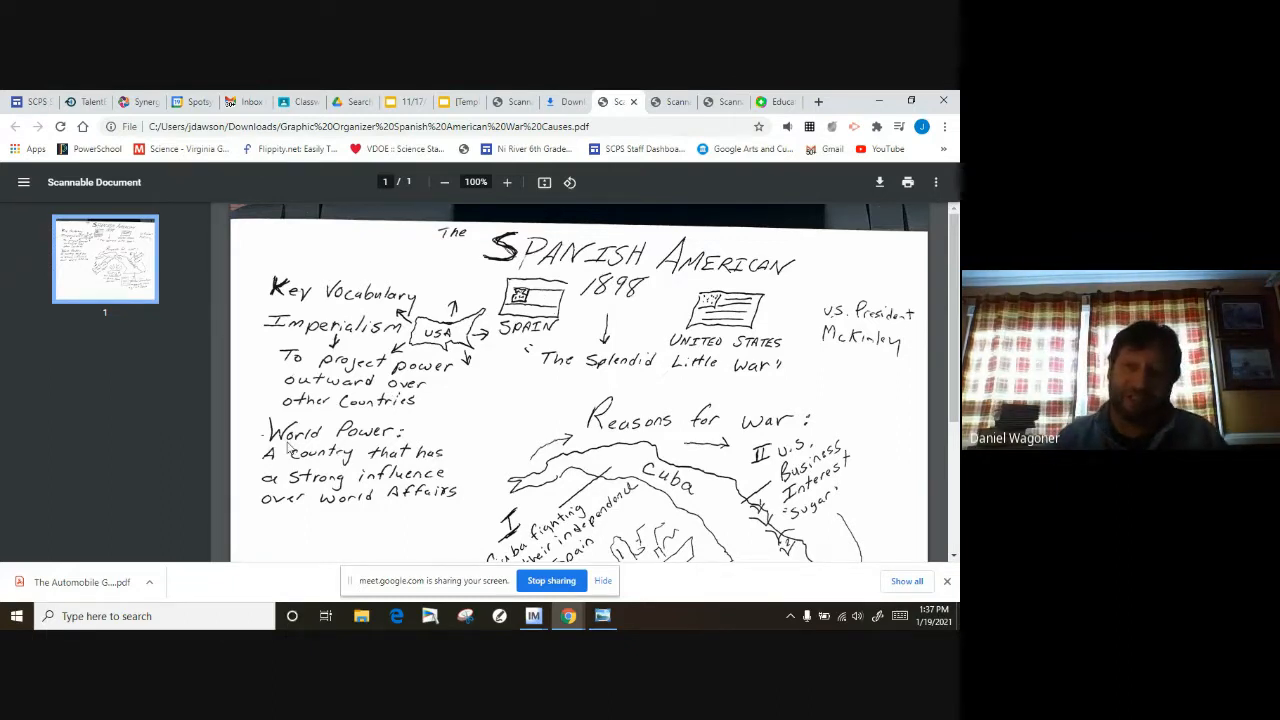
pyautogui.moveTo(204, 449)
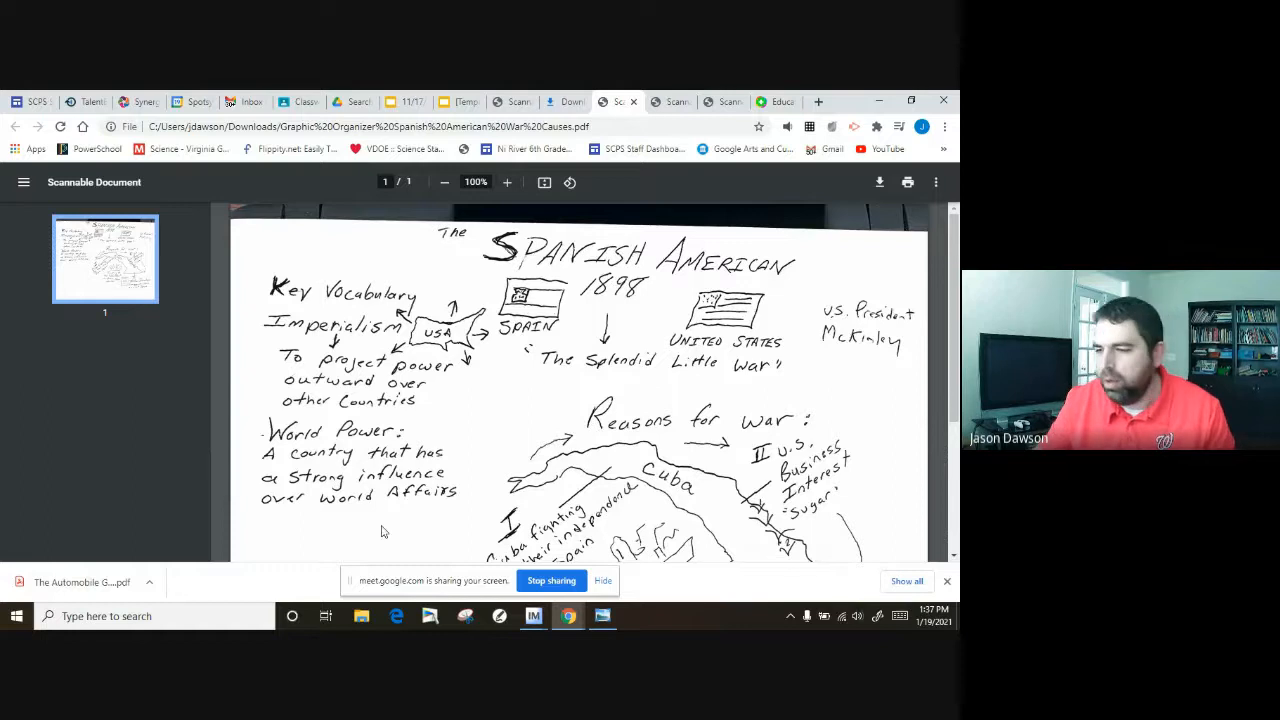
pyautogui.moveTo(654, 344)
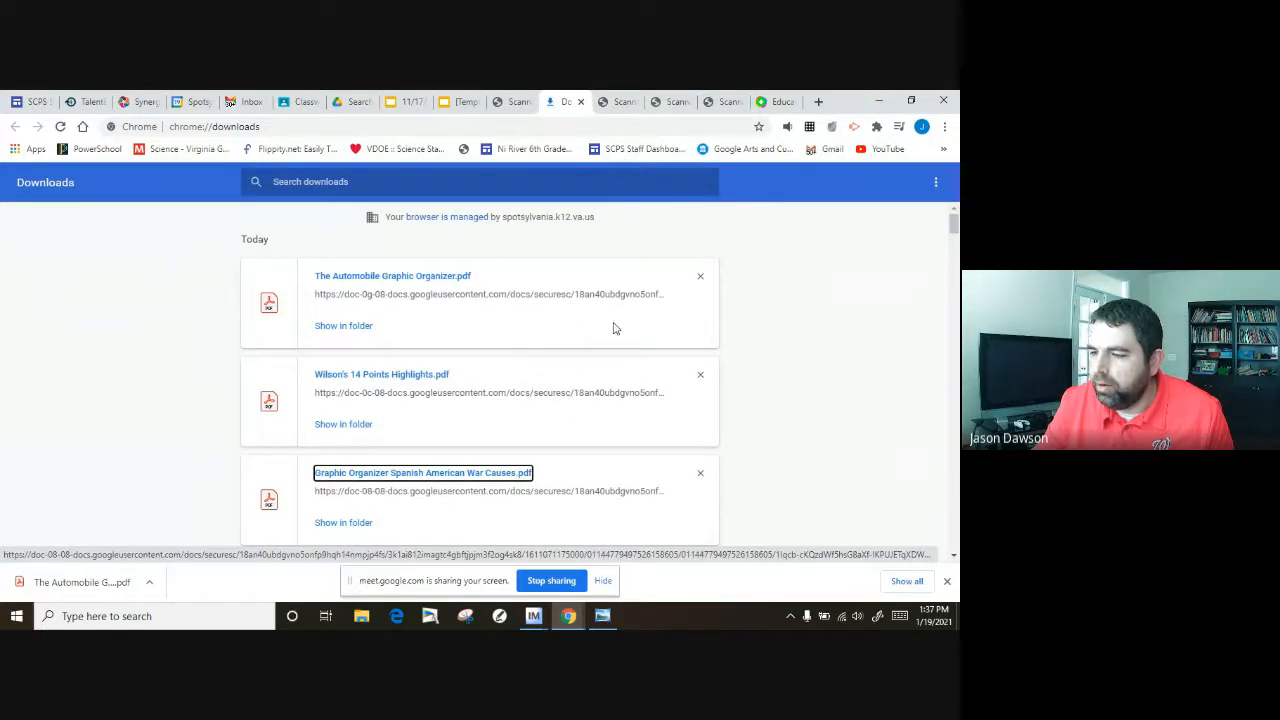
pyautogui.scroll(-3)
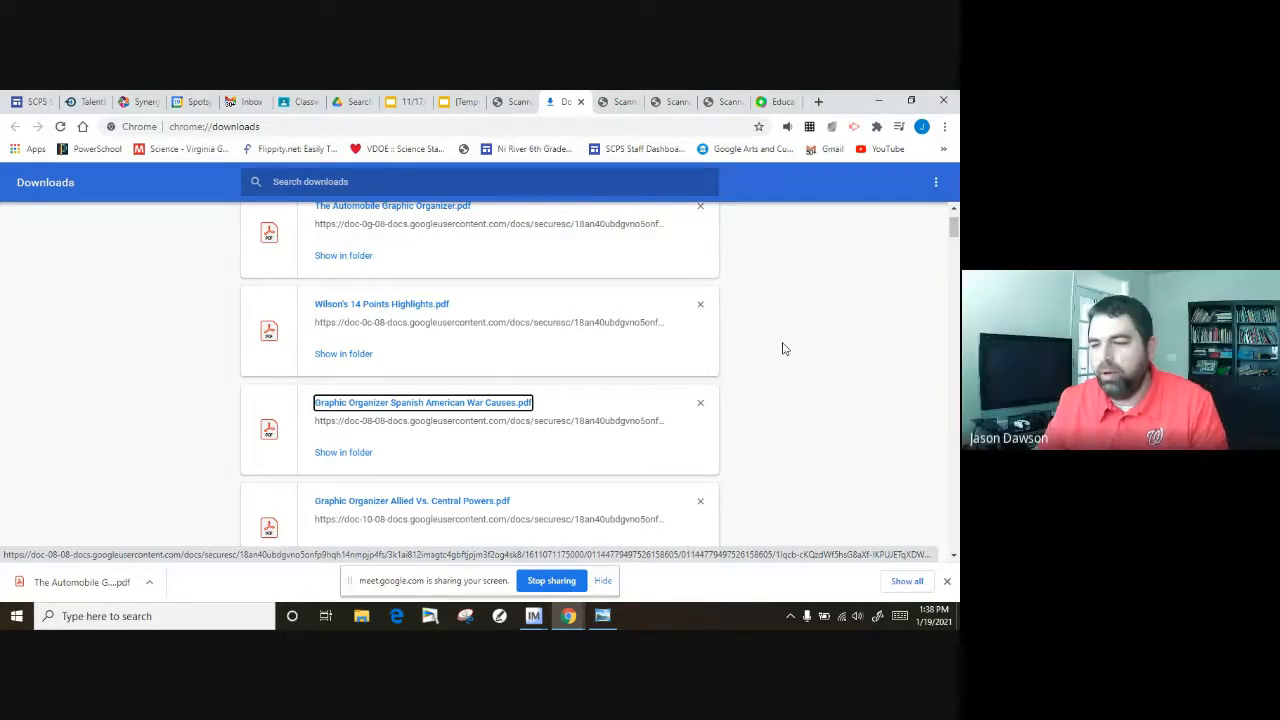
pyautogui.moveTo(658, 349)
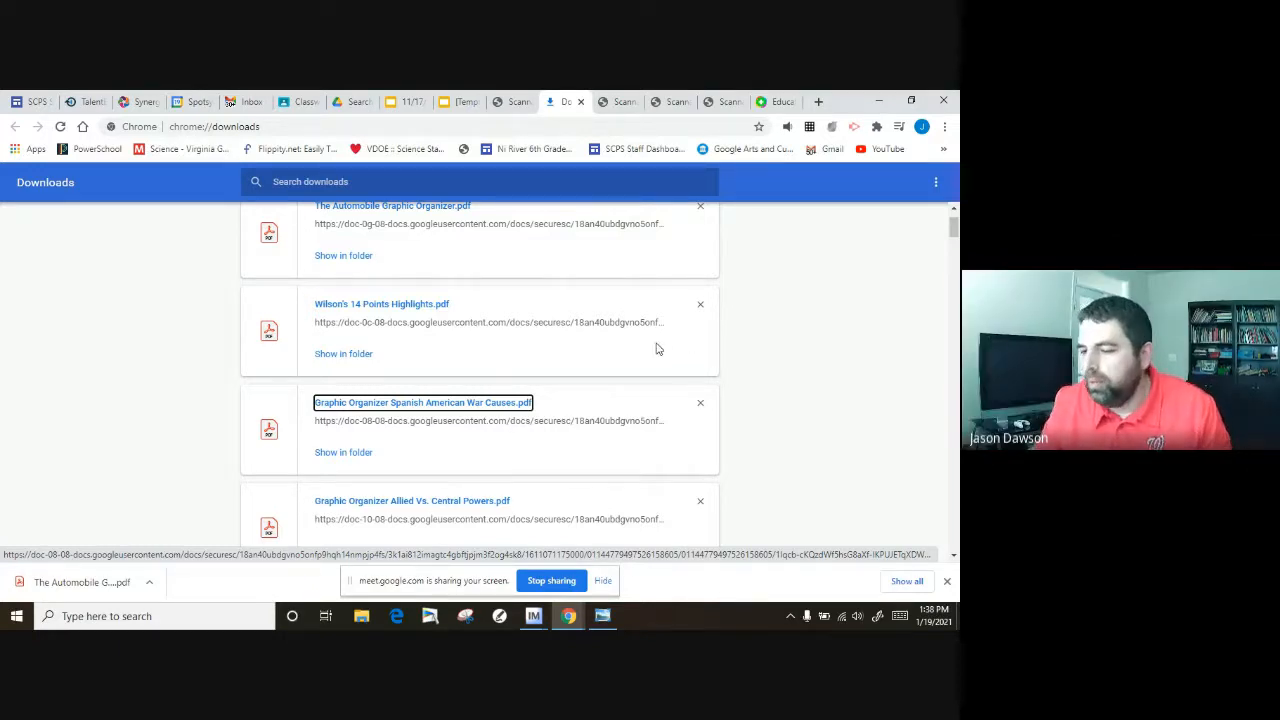
pyautogui.scroll(-3)
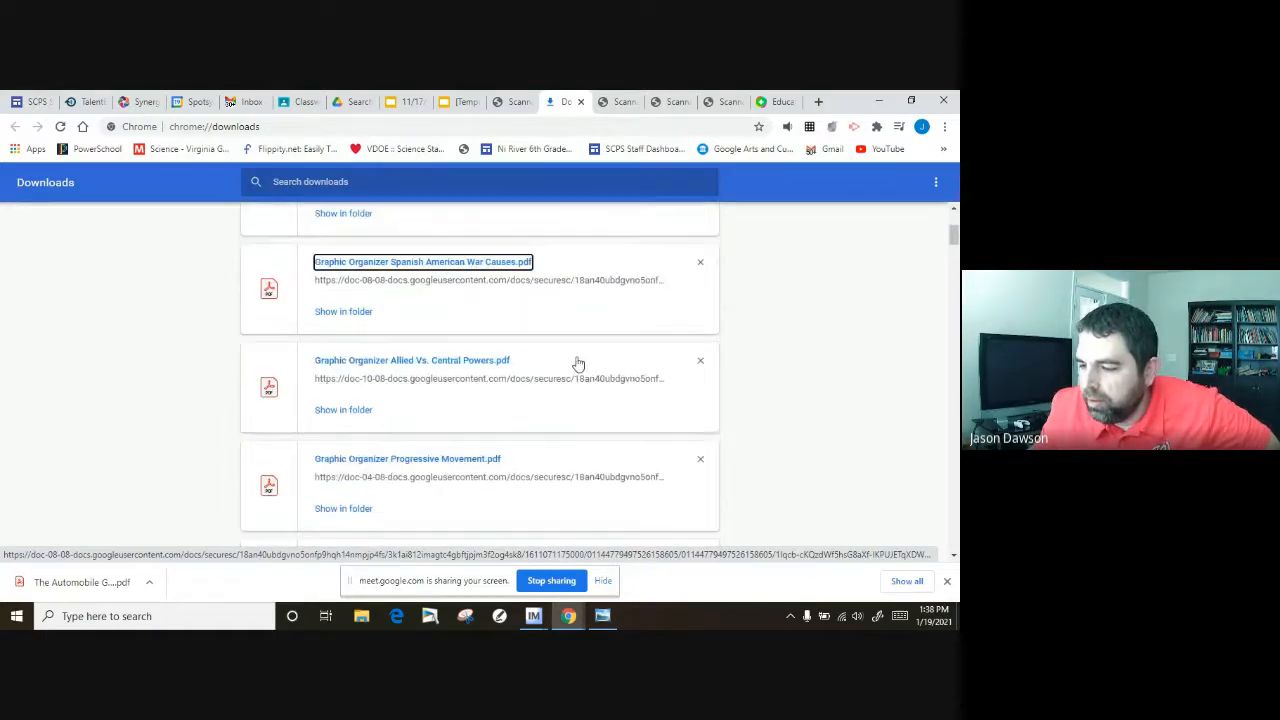
pyautogui.click(411, 360)
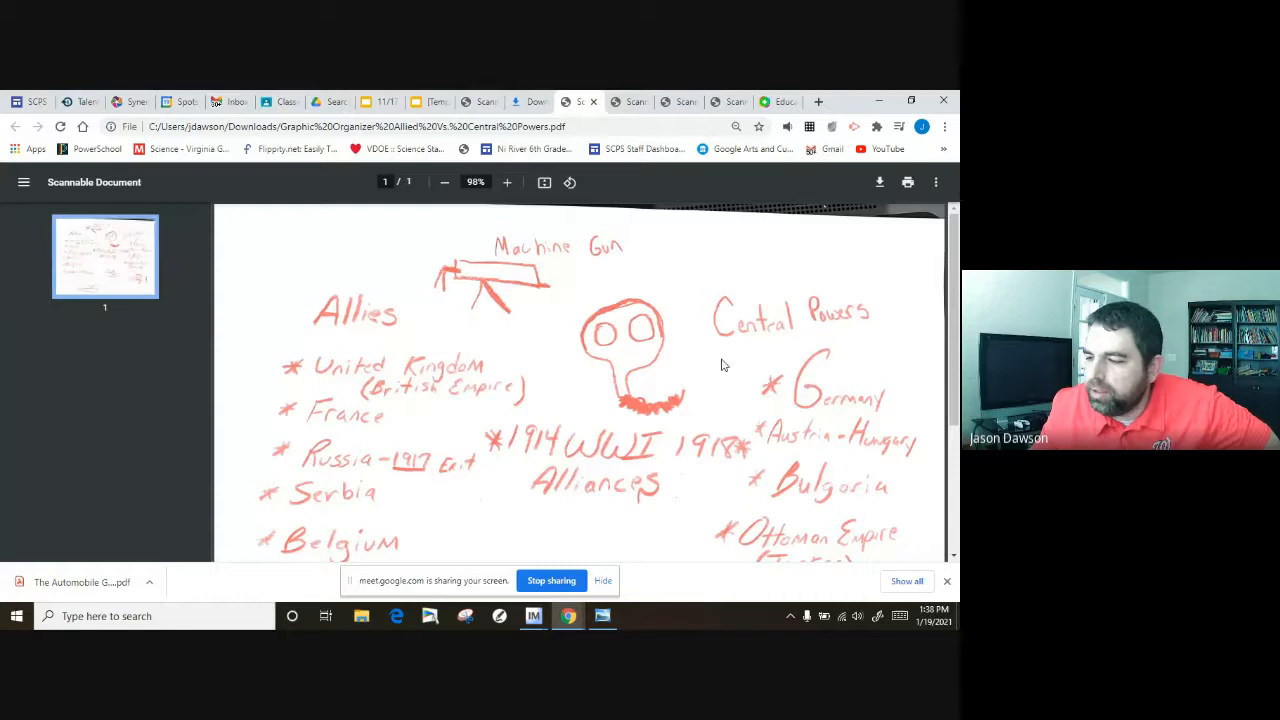
pyautogui.moveTo(740, 362)
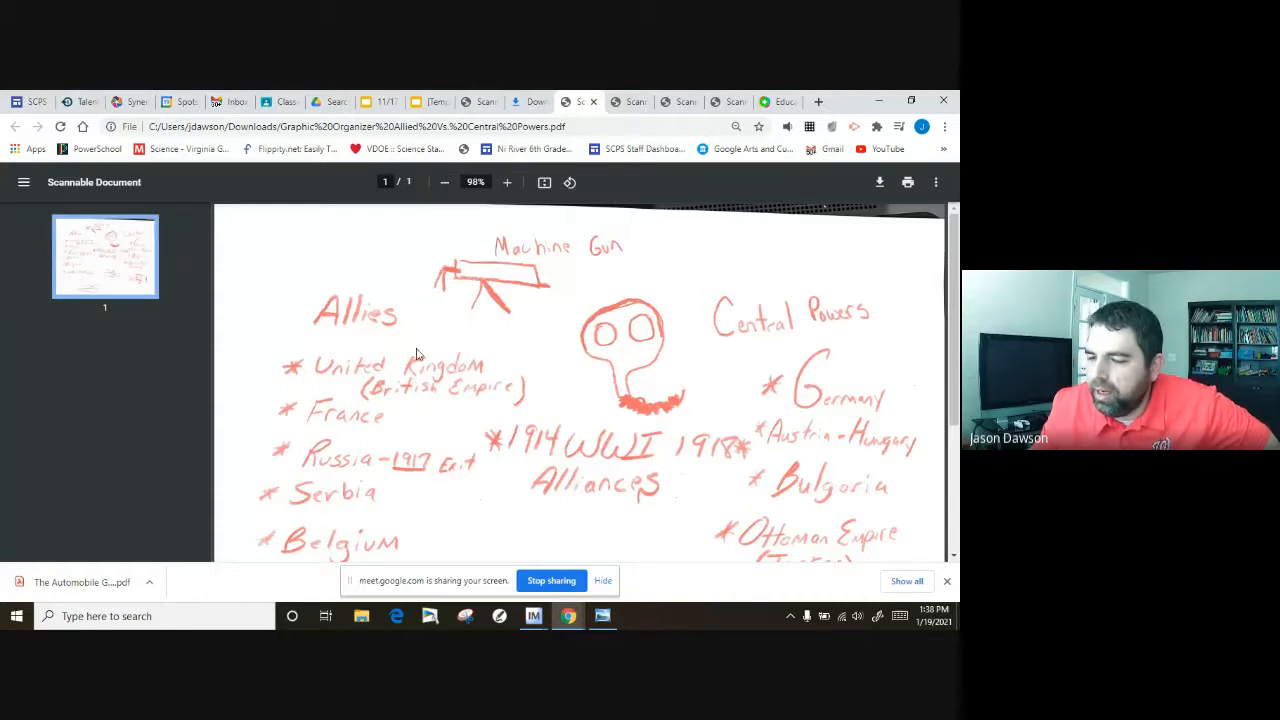
pyautogui.scroll(-3)
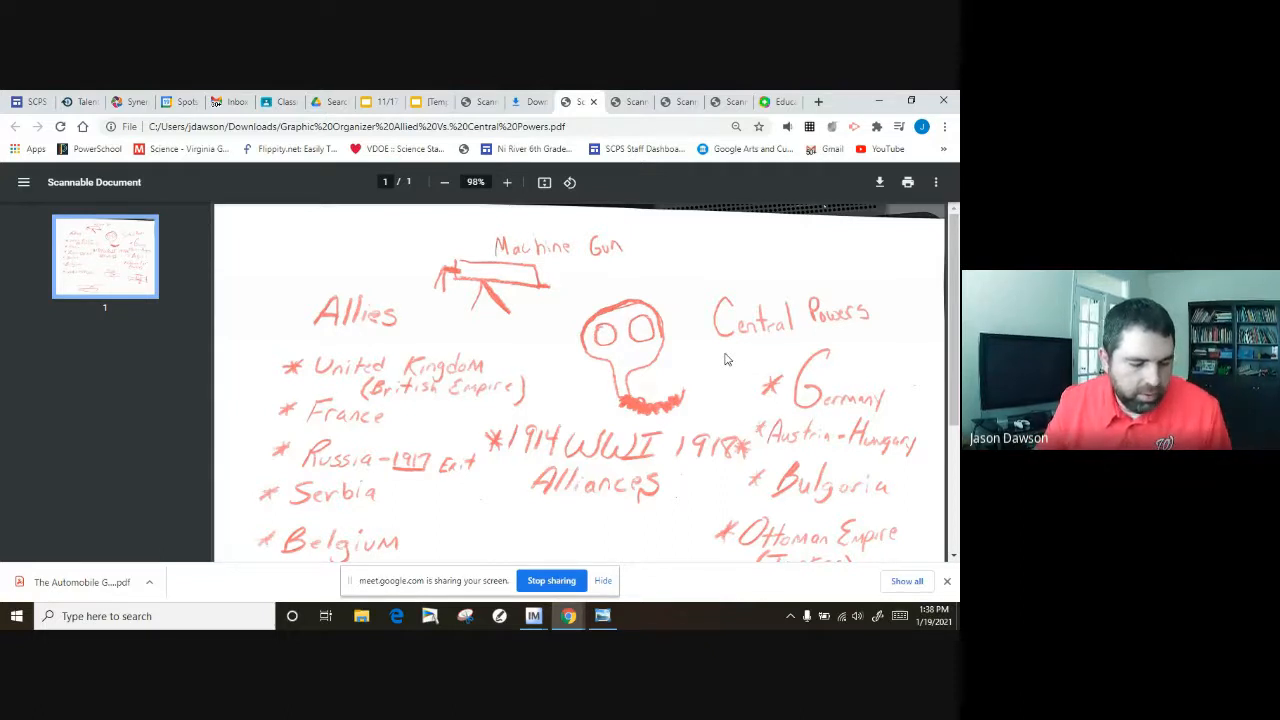
pyautogui.scroll(-3)
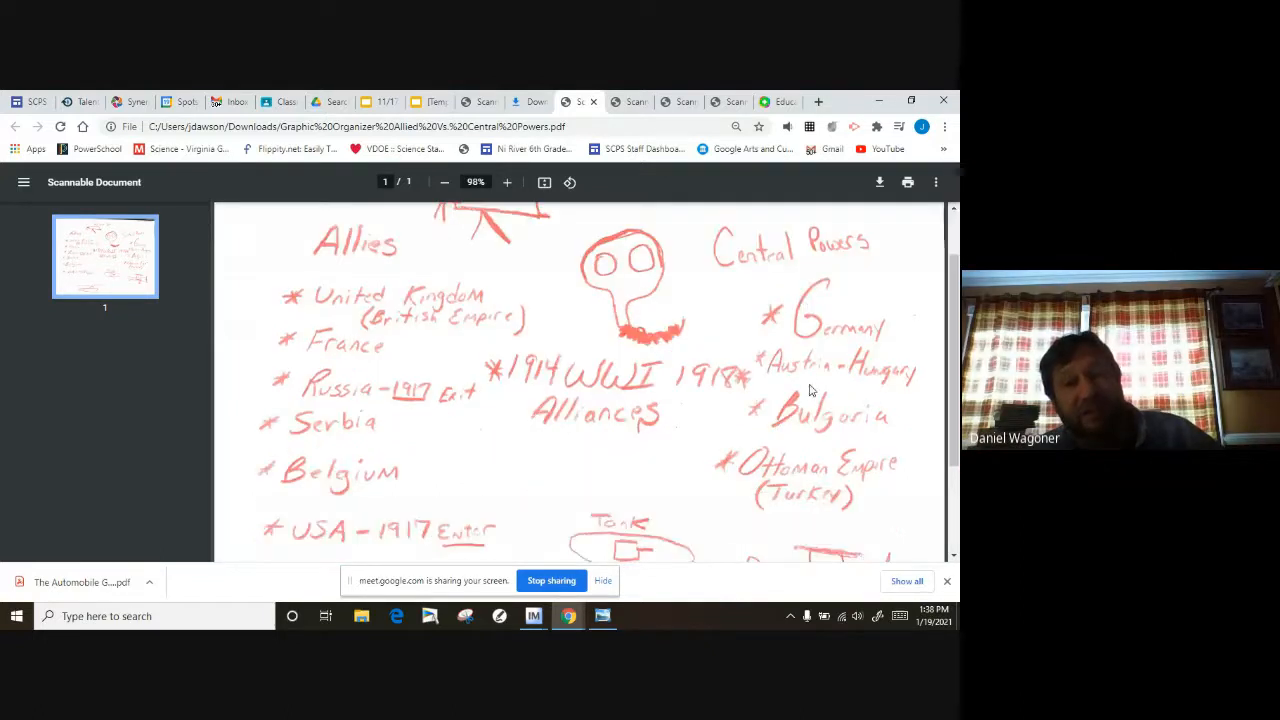
pyautogui.scroll(-3)
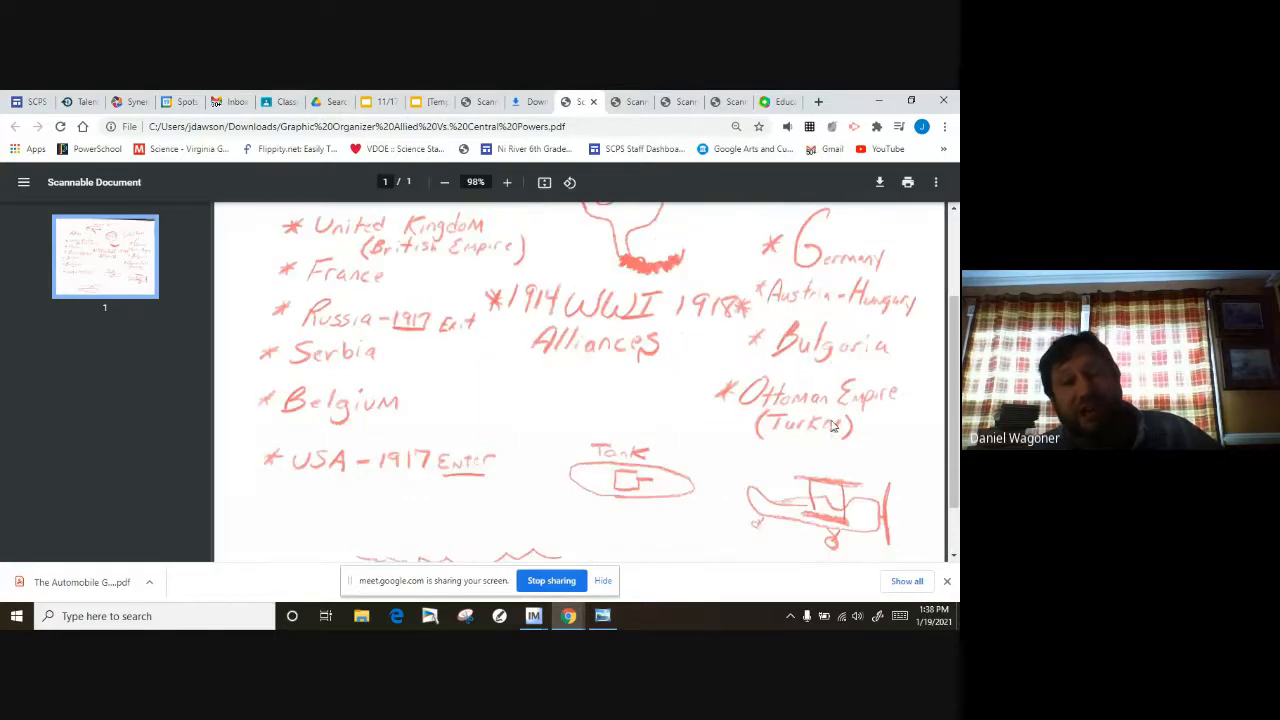
pyautogui.moveTo(830, 275)
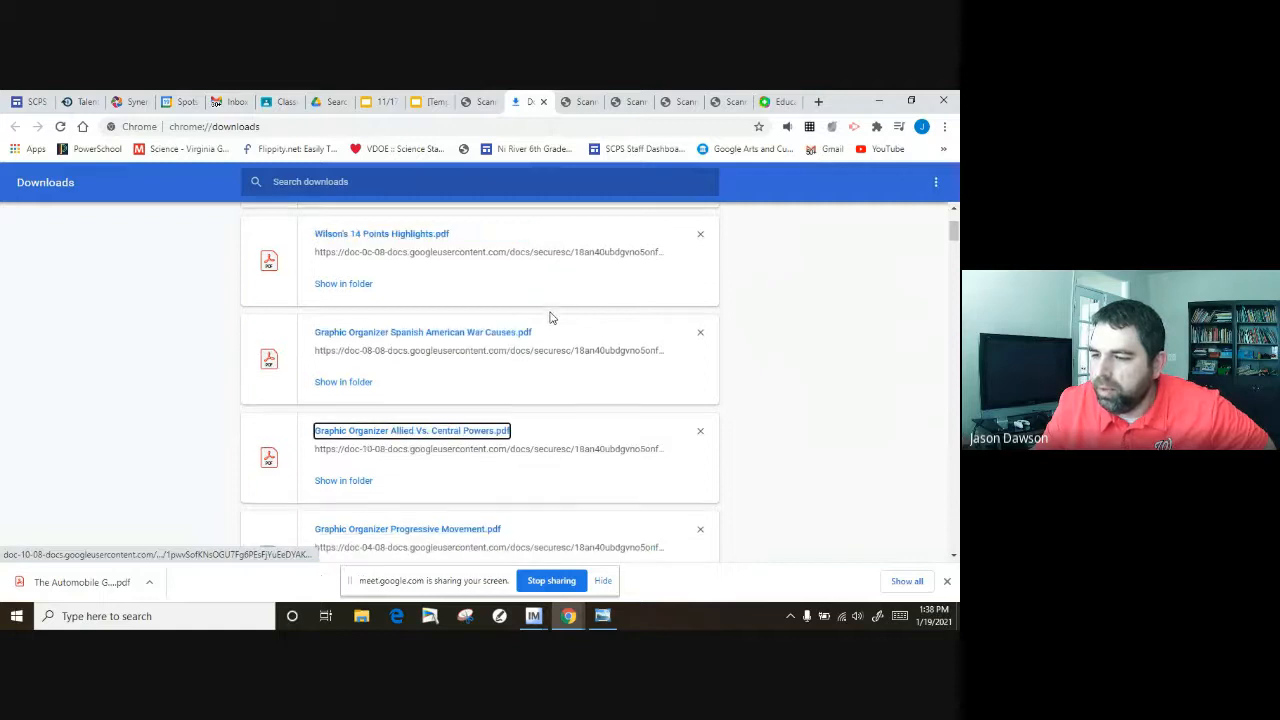
# Open 'Wilson's 14 Points Highlights.pdf' and scroll down to the League of Nations note
pyautogui.click(381, 233)
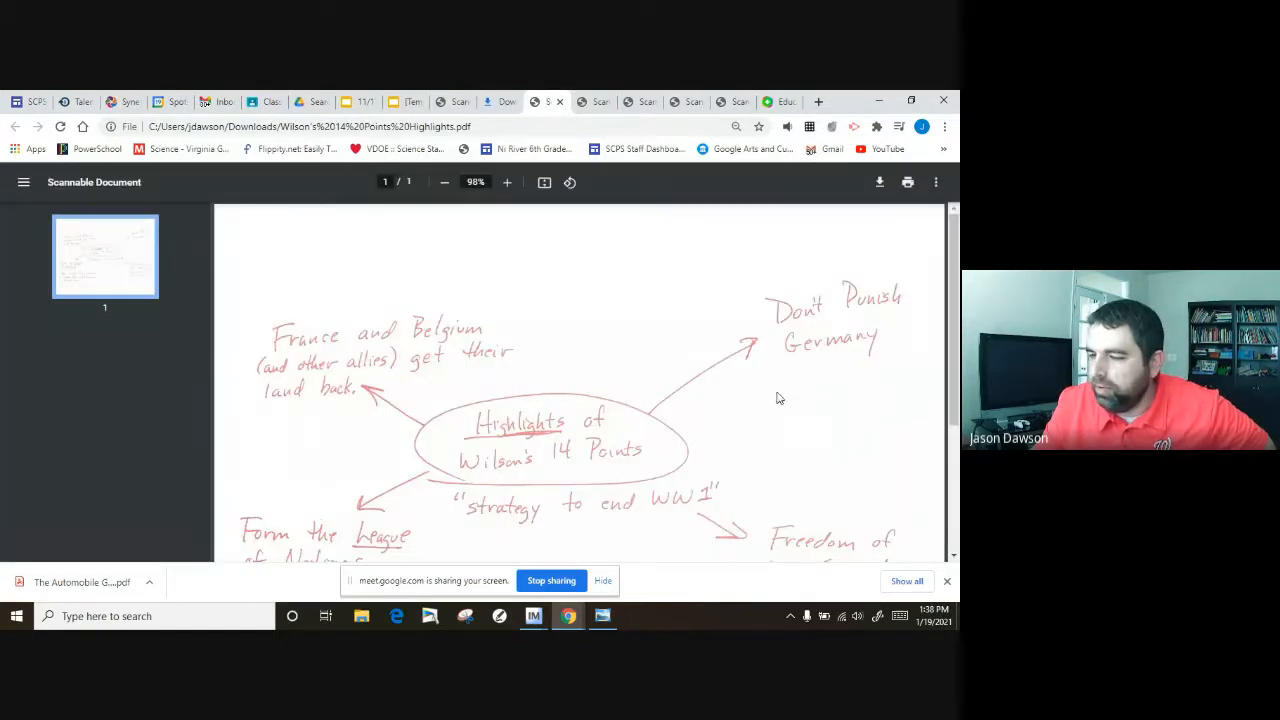
pyautogui.scroll(-3)
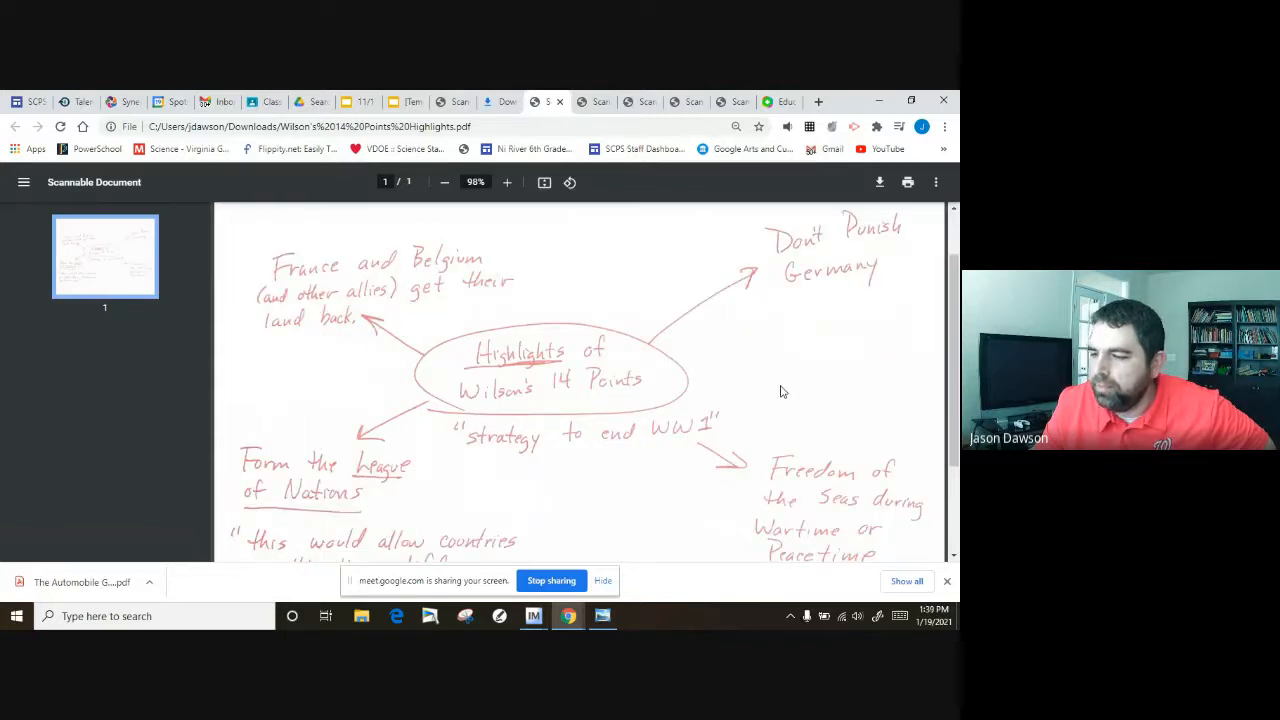
pyautogui.moveTo(540, 428)
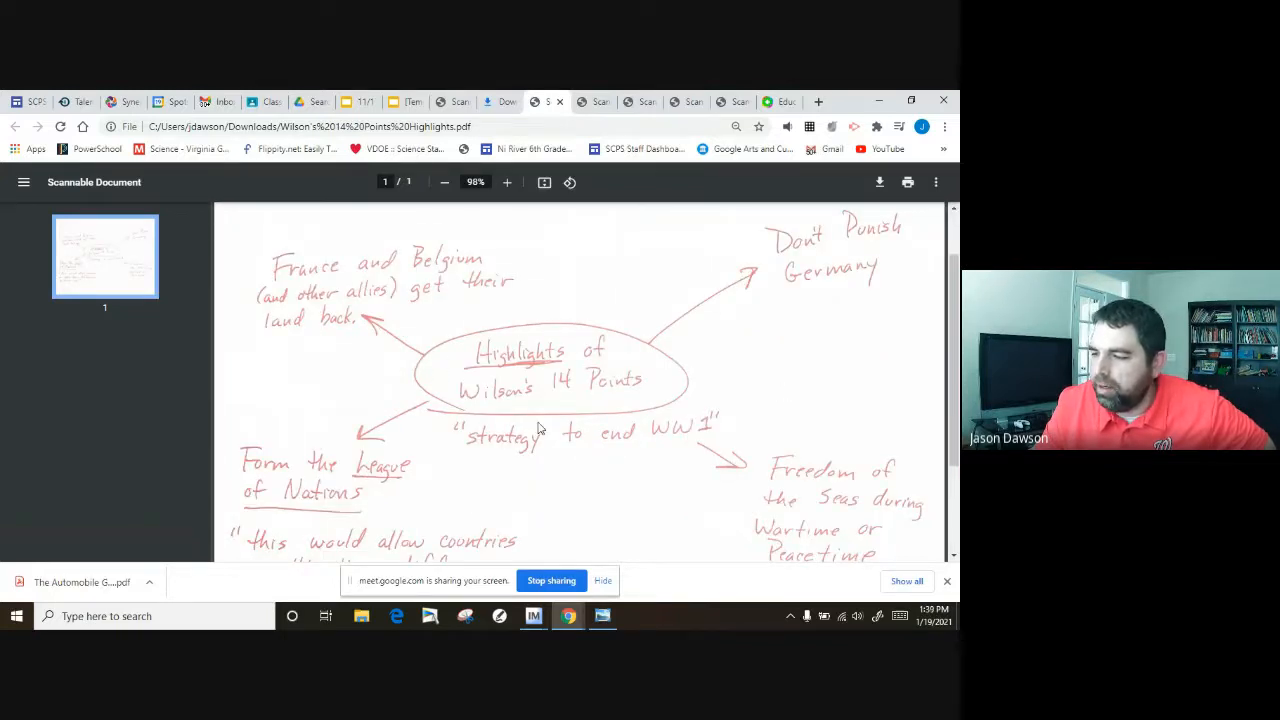
pyautogui.moveTo(643, 316)
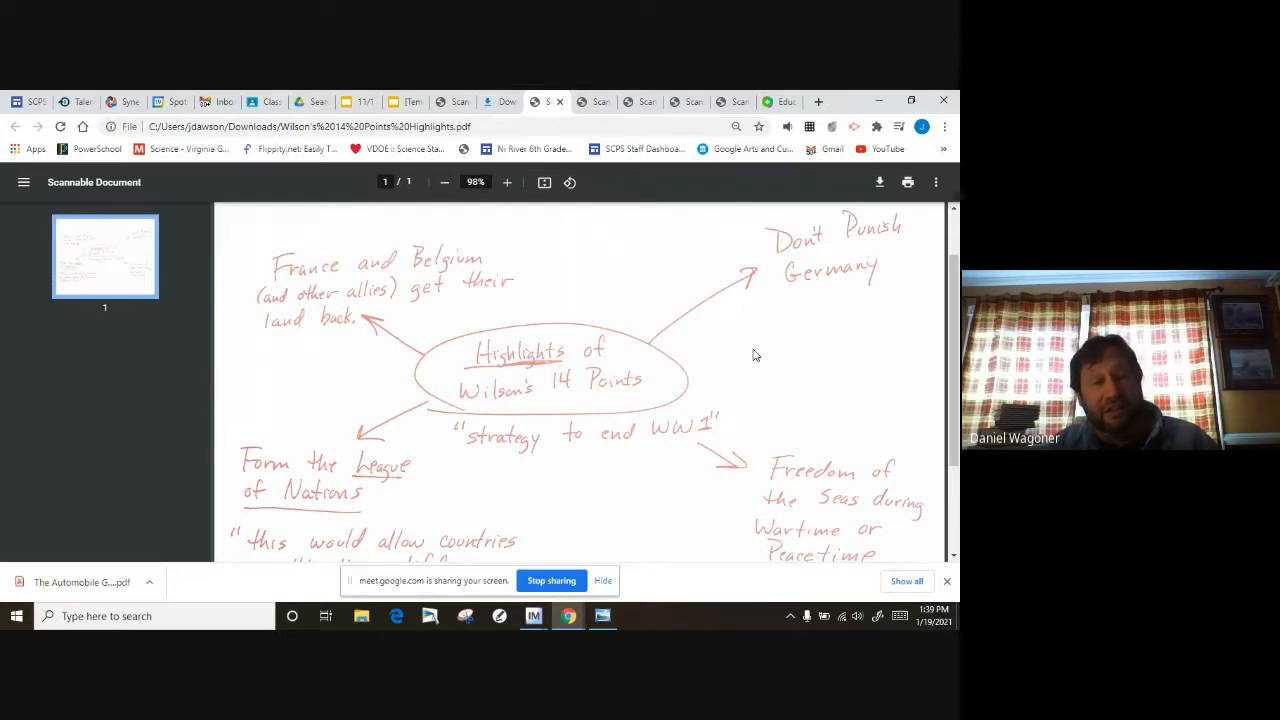
pyautogui.moveTo(507, 291)
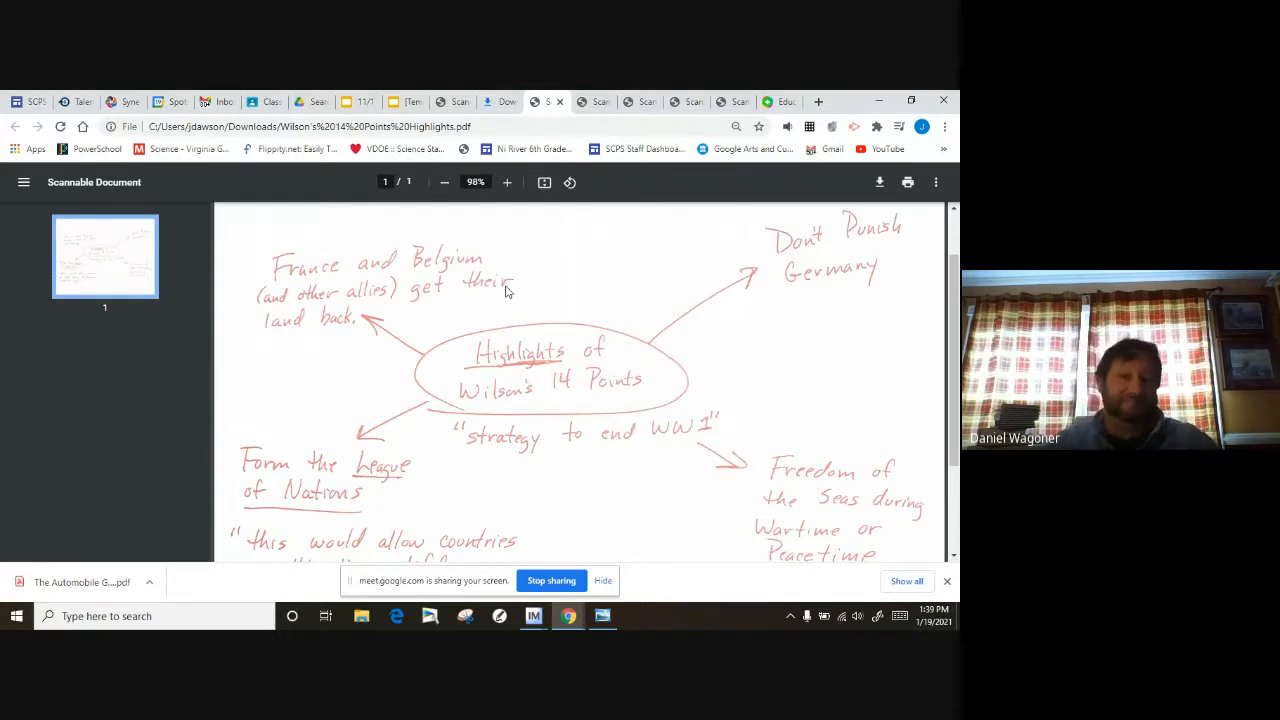
pyautogui.moveTo(560, 274)
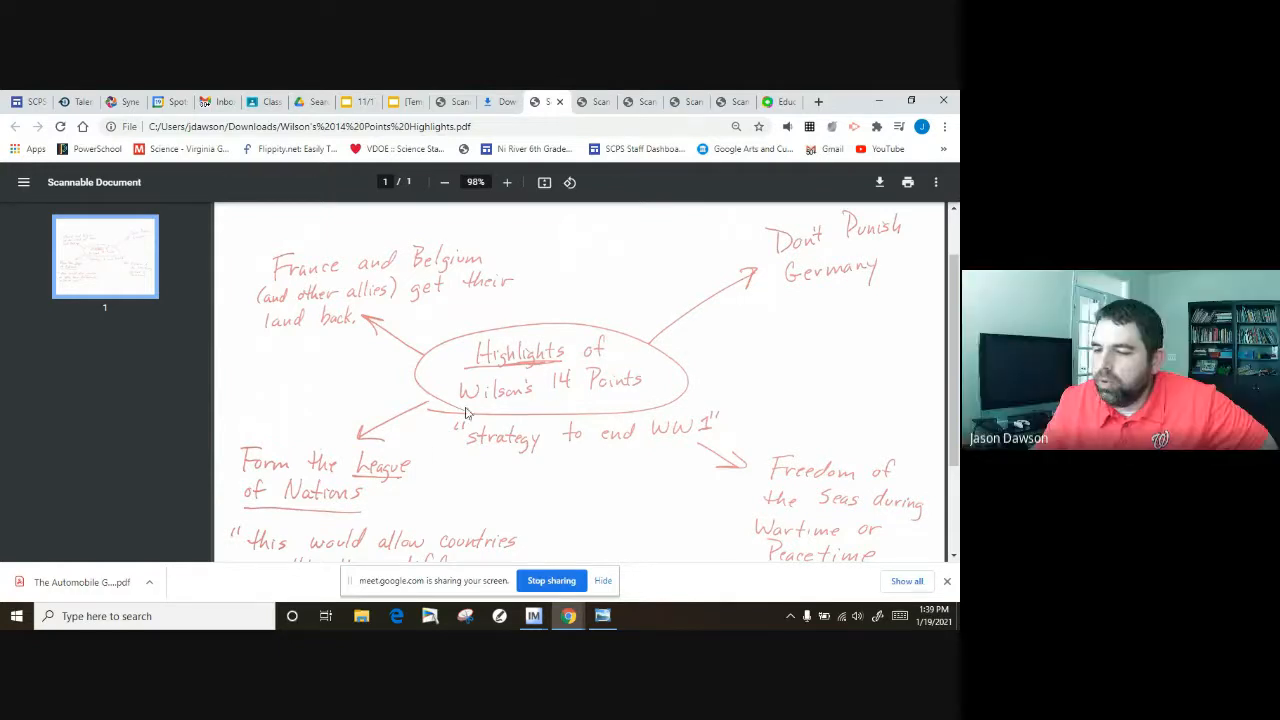
pyautogui.moveTo(562, 477)
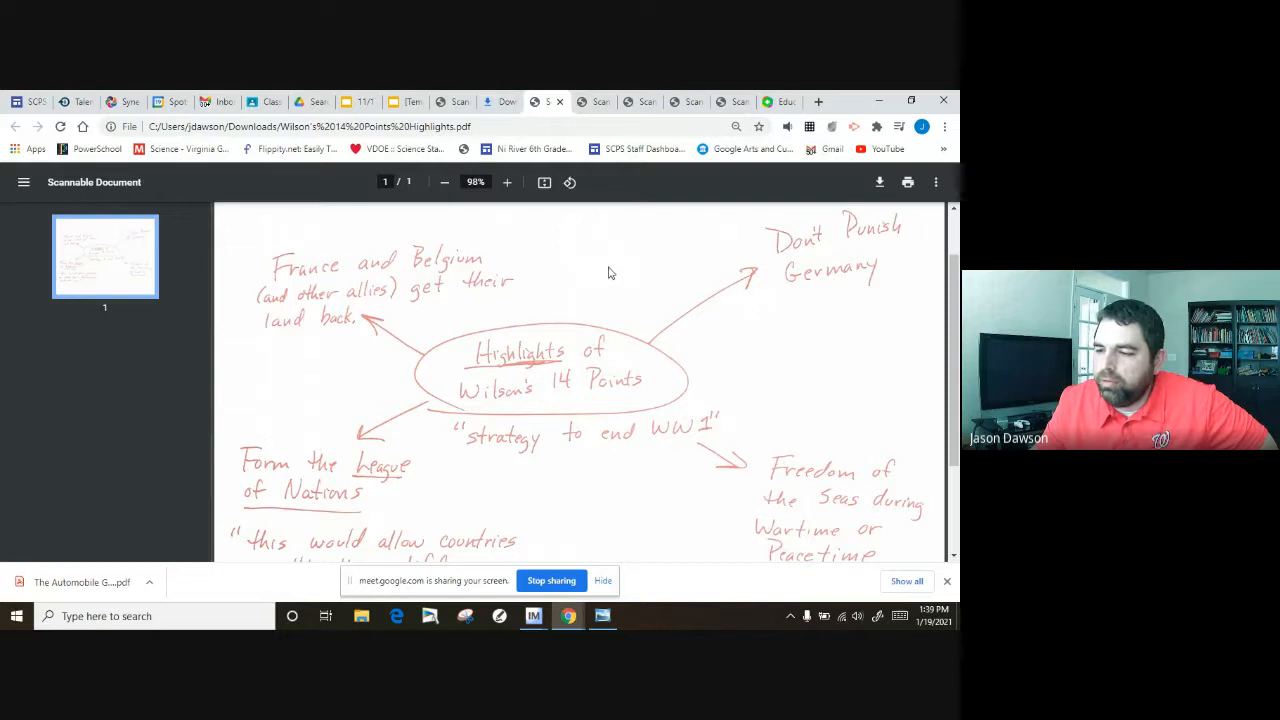
pyautogui.moveTo(650, 275)
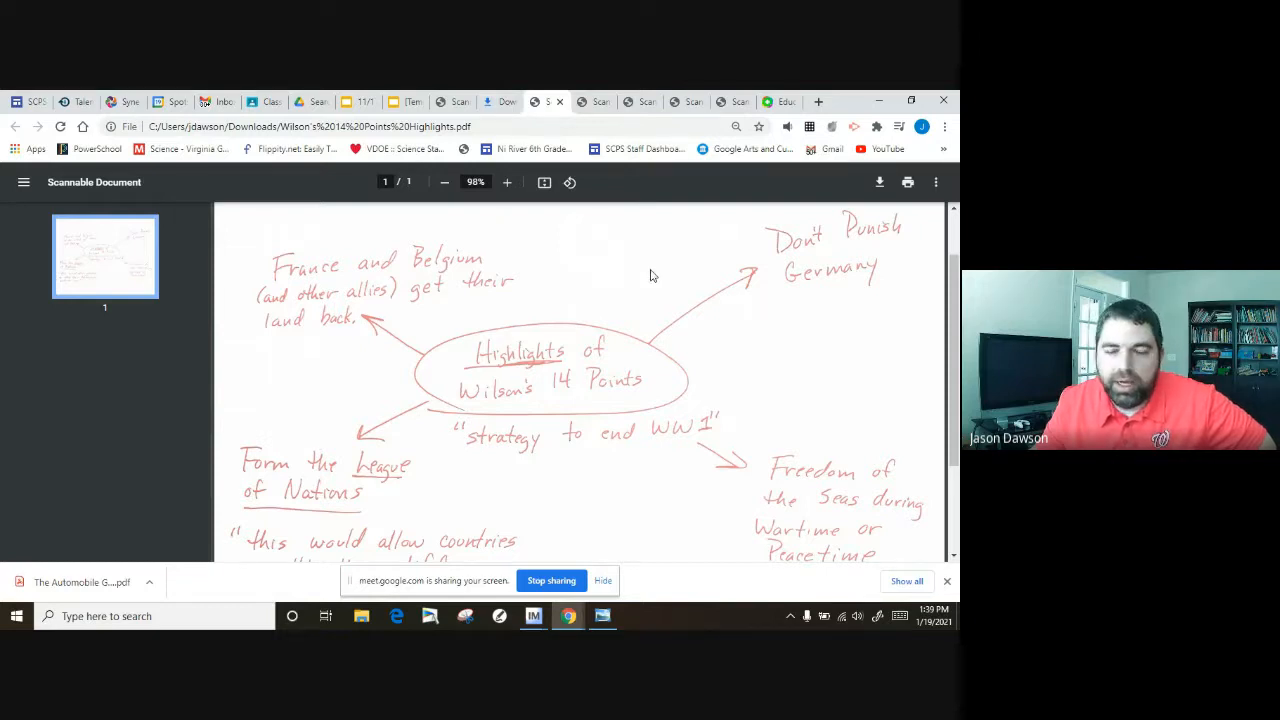
pyautogui.scroll(-3)
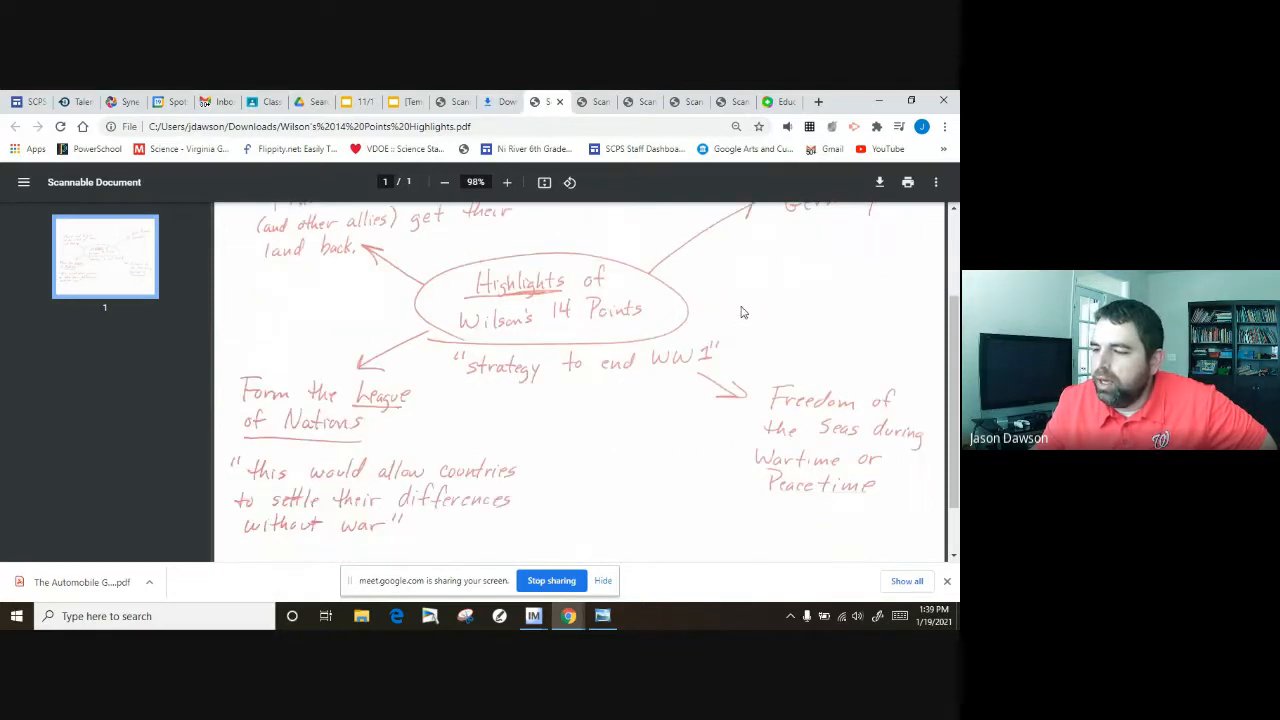
pyautogui.moveTo(350, 435)
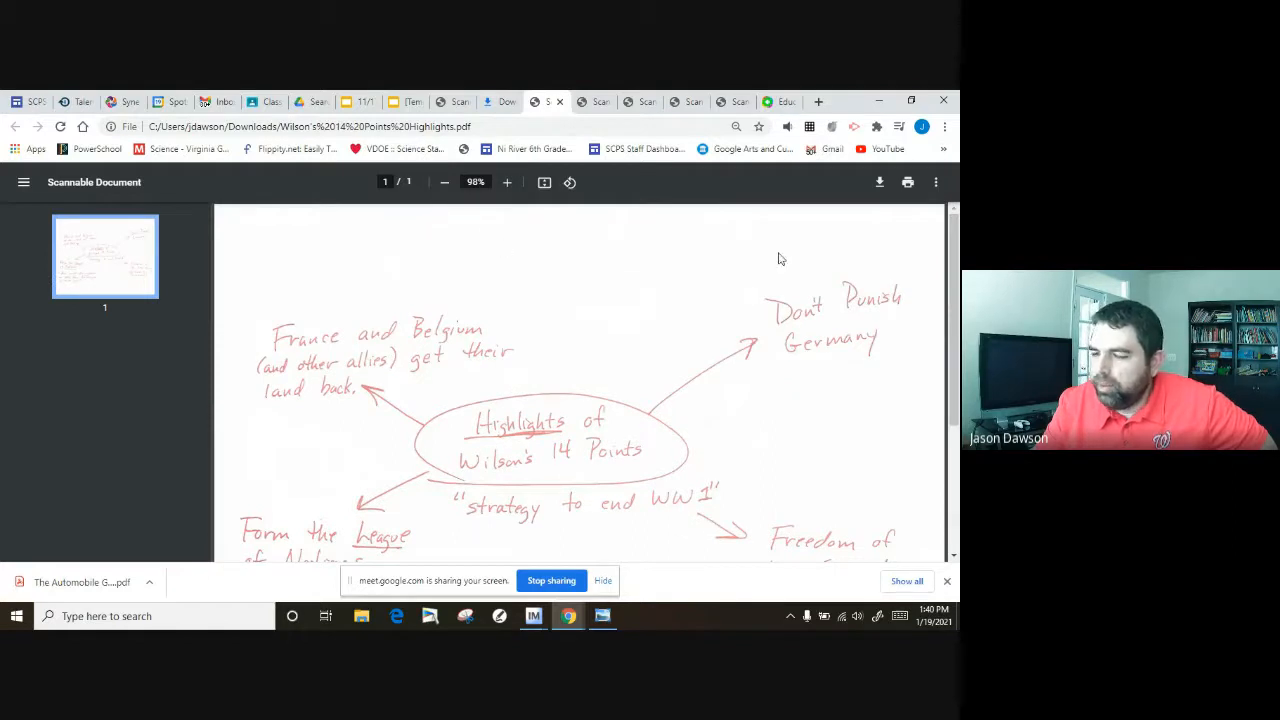
pyautogui.moveTo(575, 223)
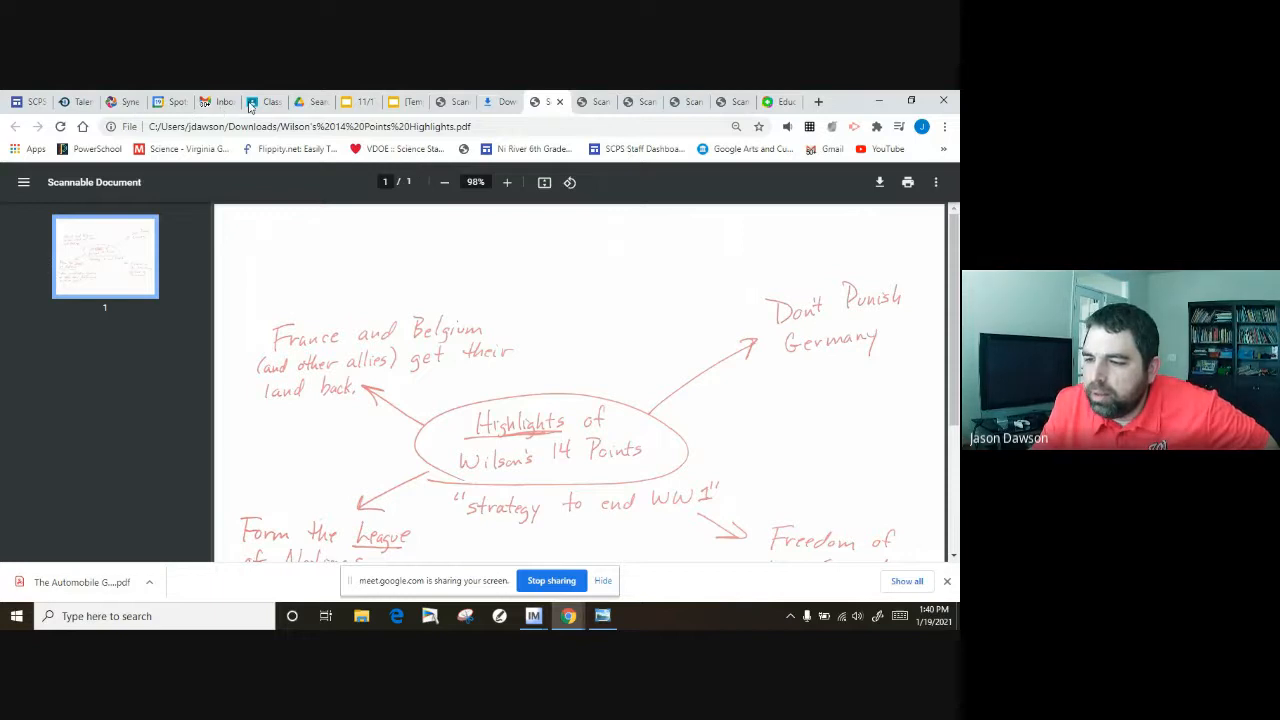
# Show the Dawson A1/B7 AM History Classwork page and expand the 1/14/2021 In Class Work post
pyautogui.click(264, 101)
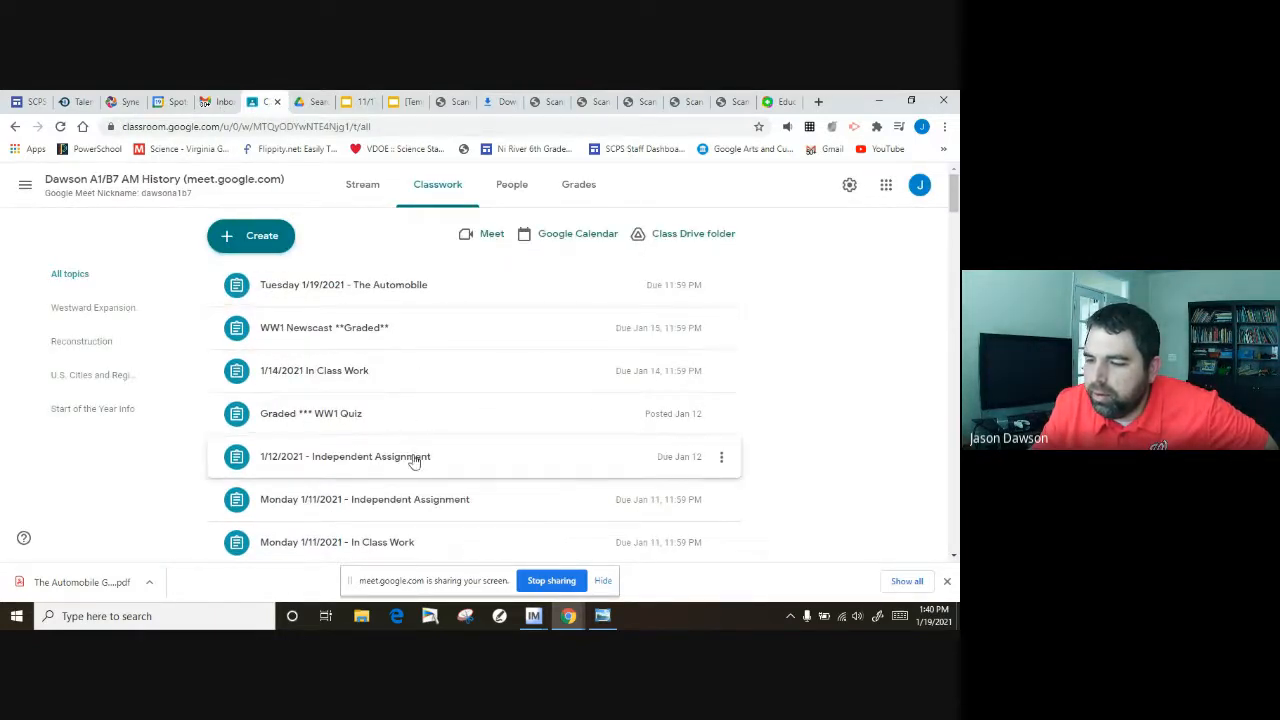
pyautogui.click(314, 370)
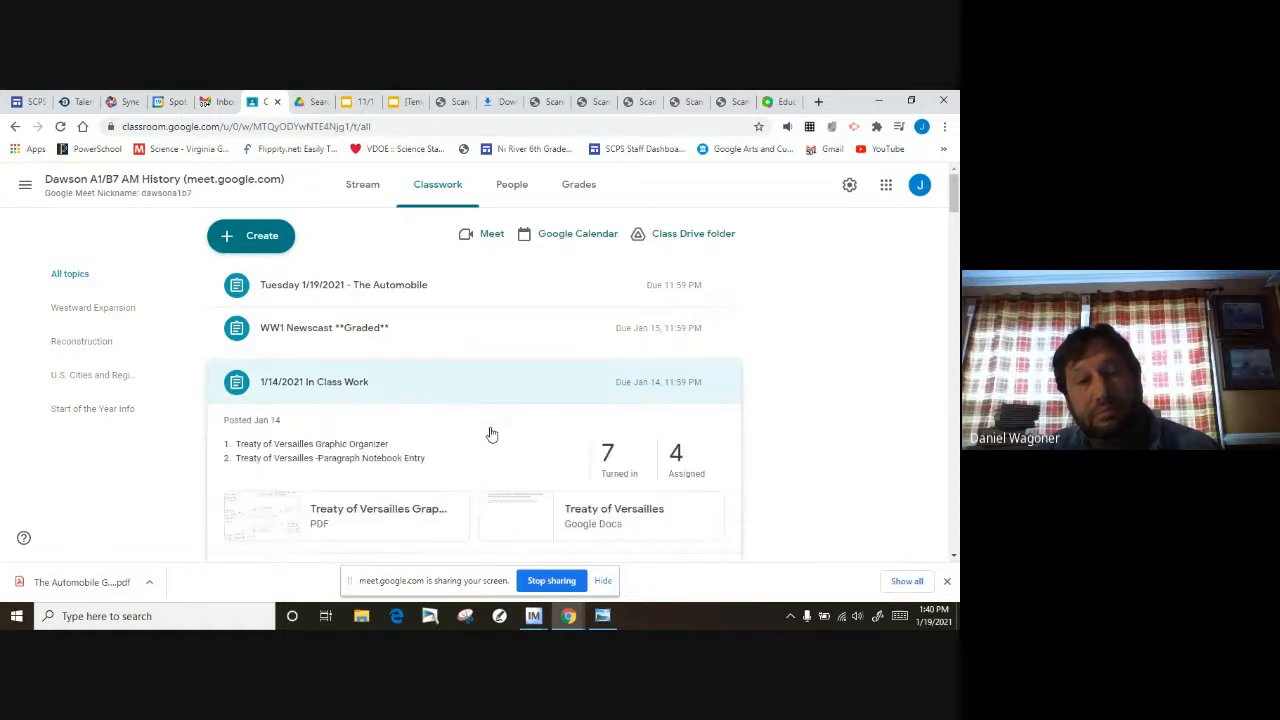